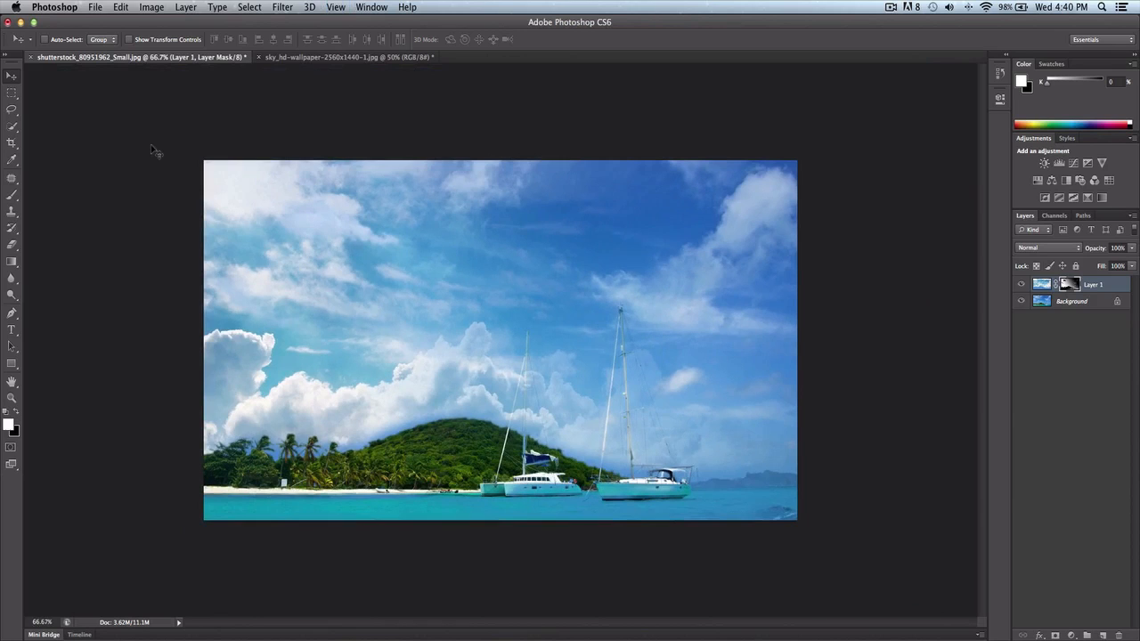
mouse_move(415, 240)
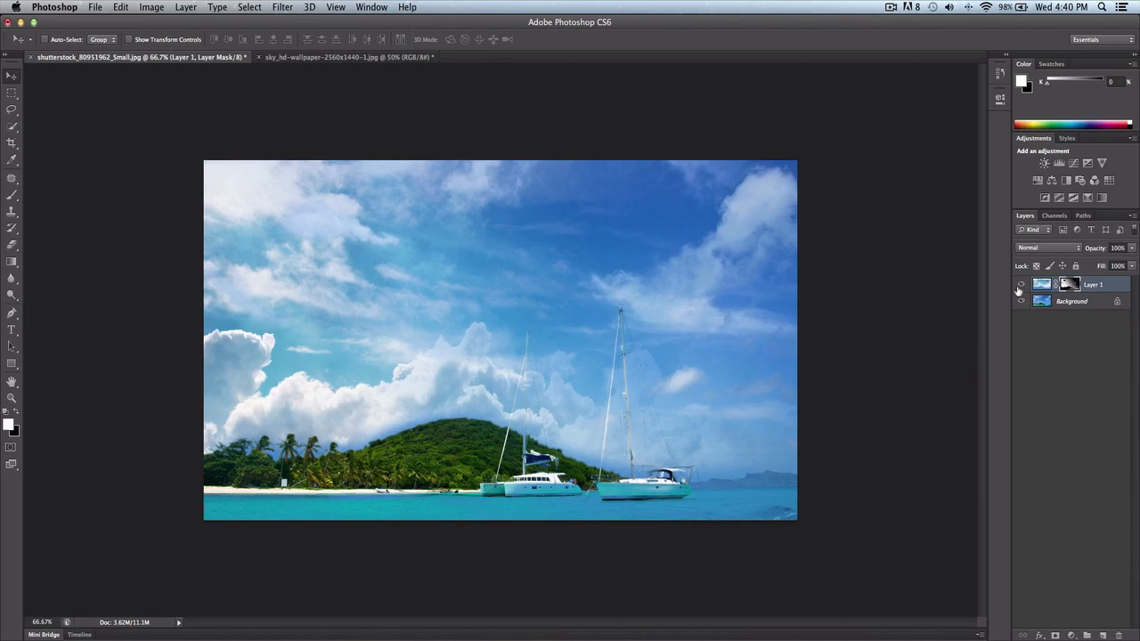
Step: Hide Layer 1's cloud sky to compare it with the original beach photo
click(355, 56)
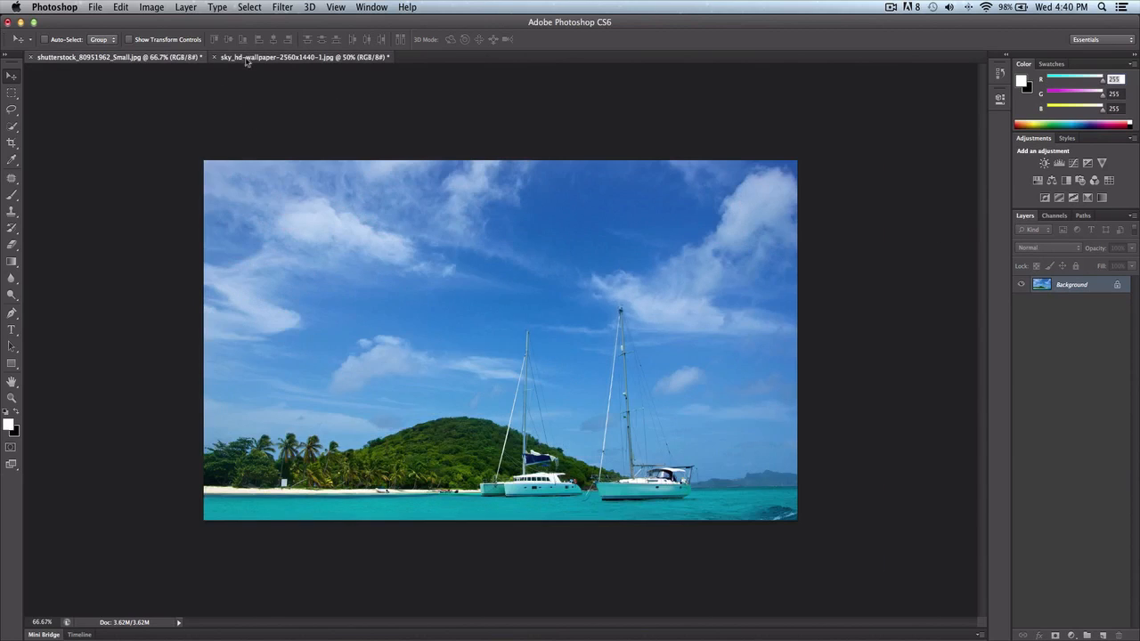
Step: Toggle between the beach and cloud sky tabs, then select the entire cloud sky image
click(284, 58)
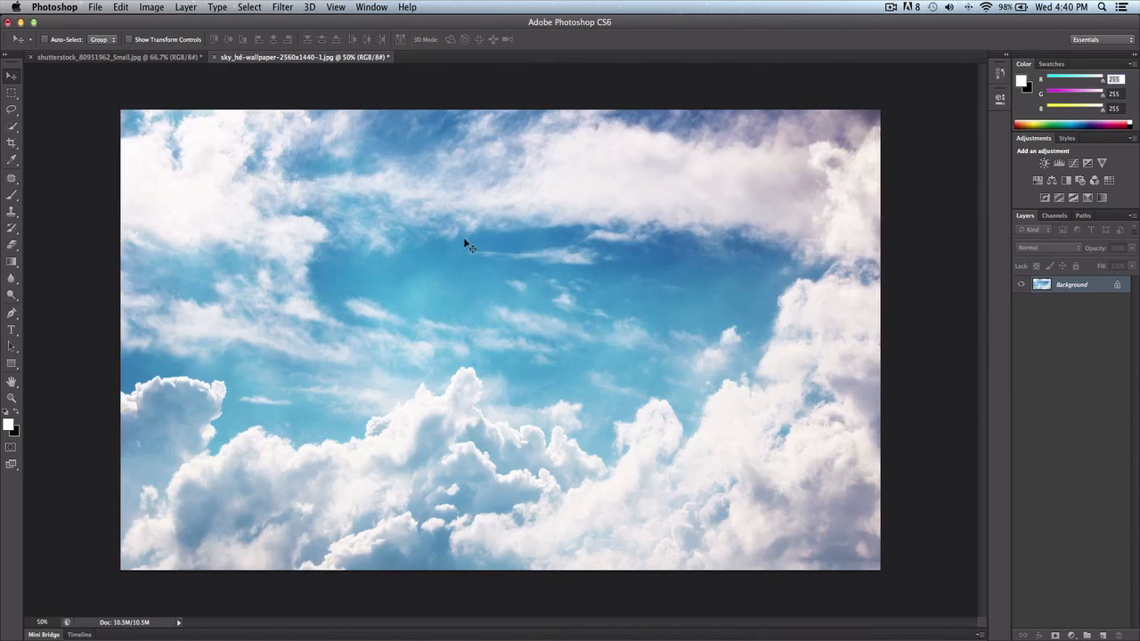
mouse_move(197, 103)
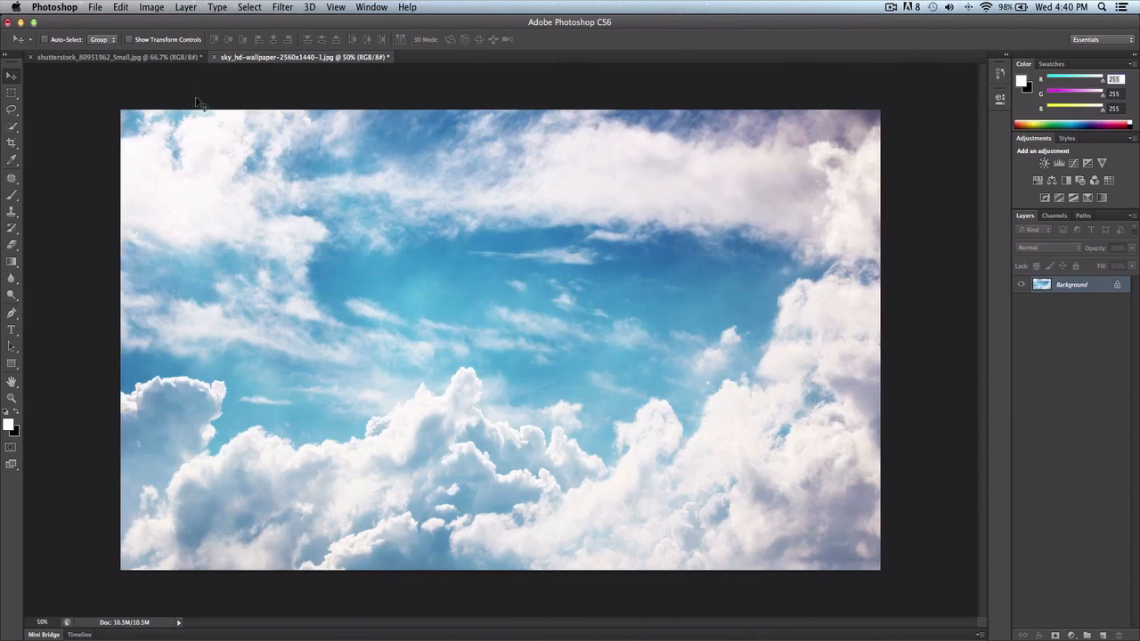
click(115, 57)
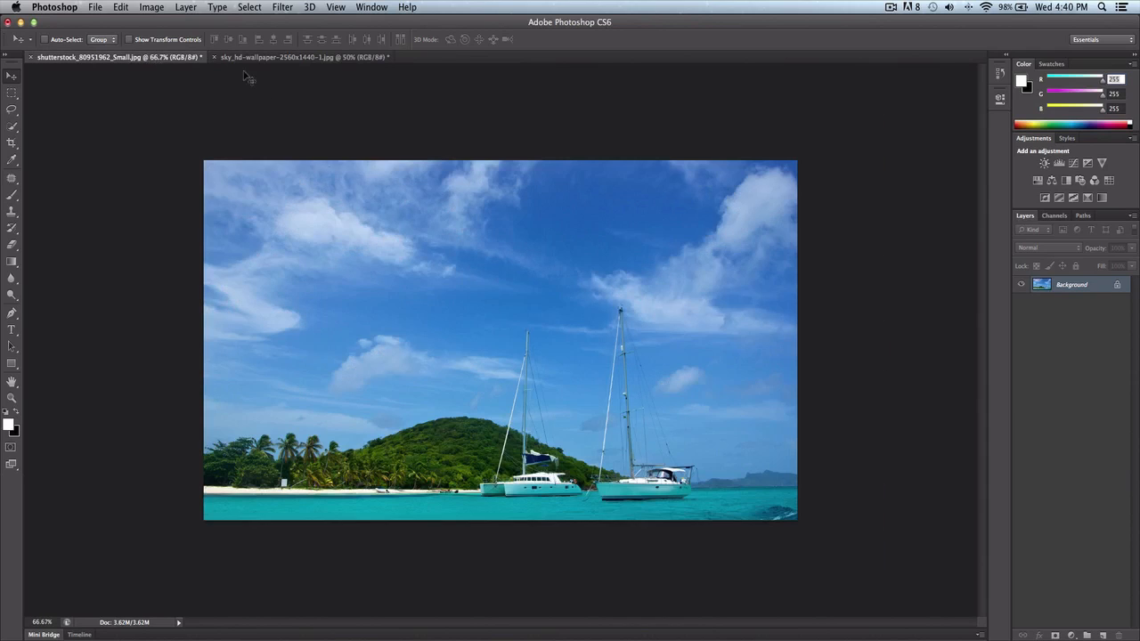
click(303, 57)
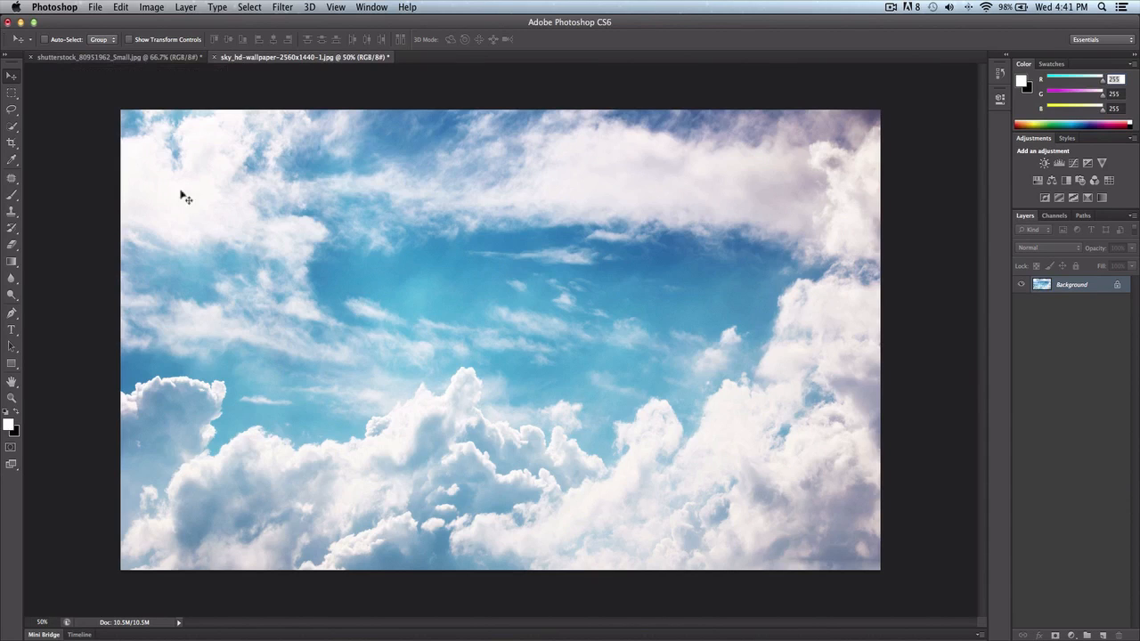
mouse_move(129, 58)
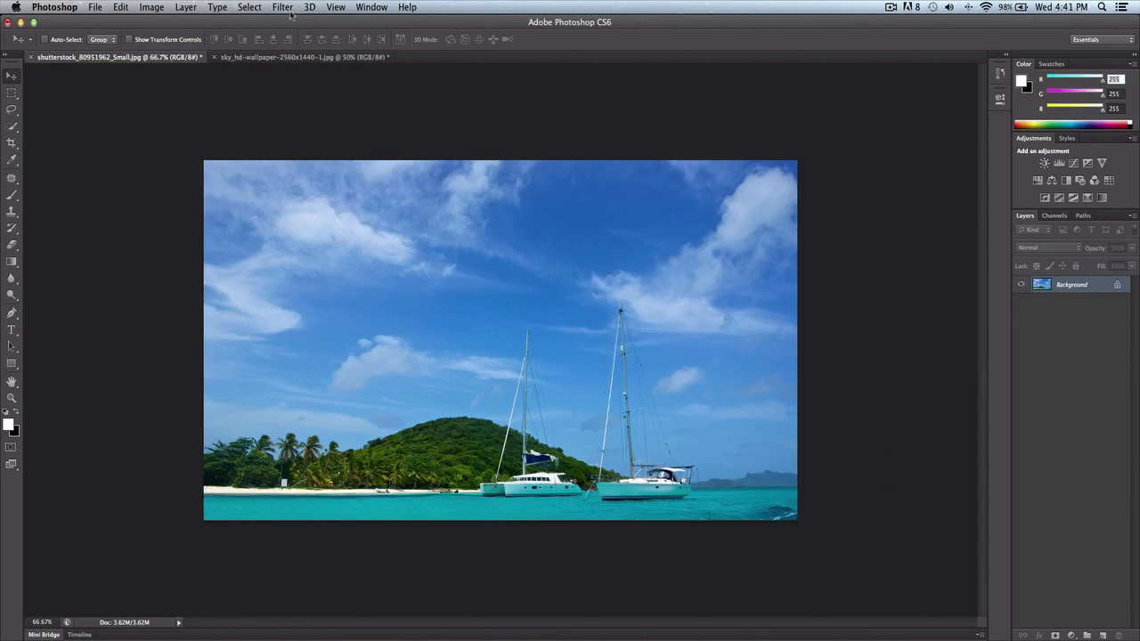
click(298, 58)
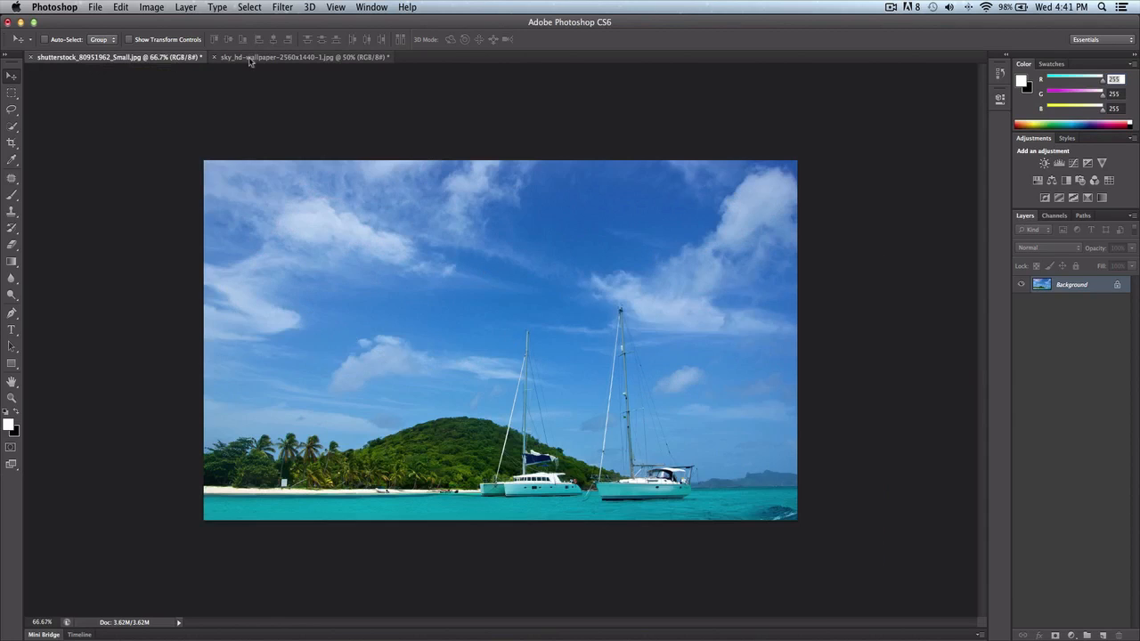
click(294, 57)
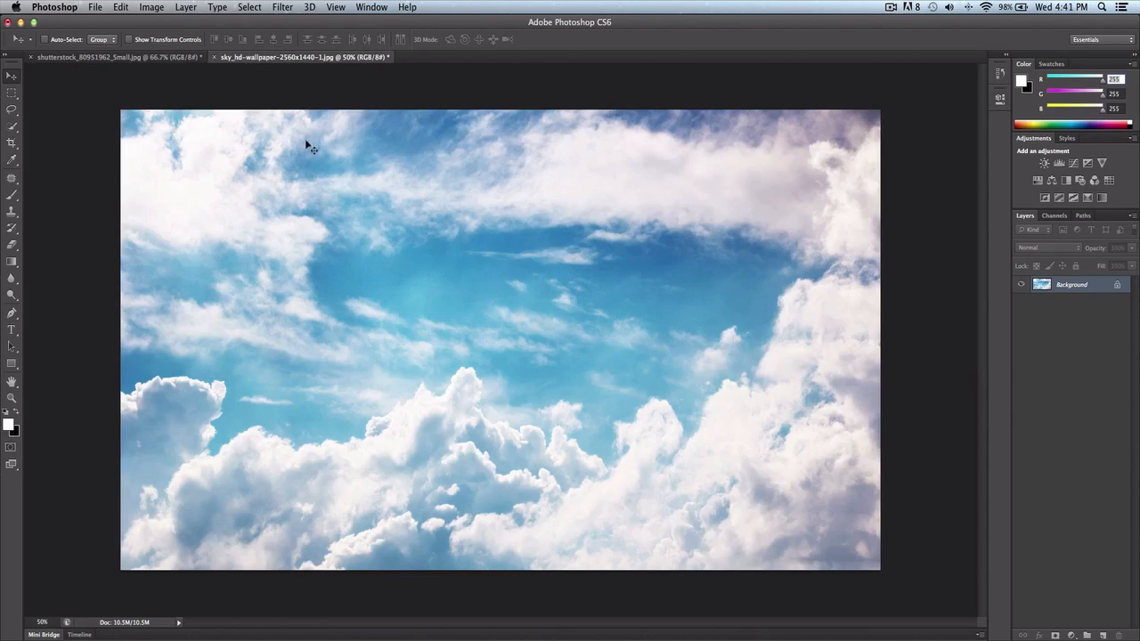
key(cmd+a)
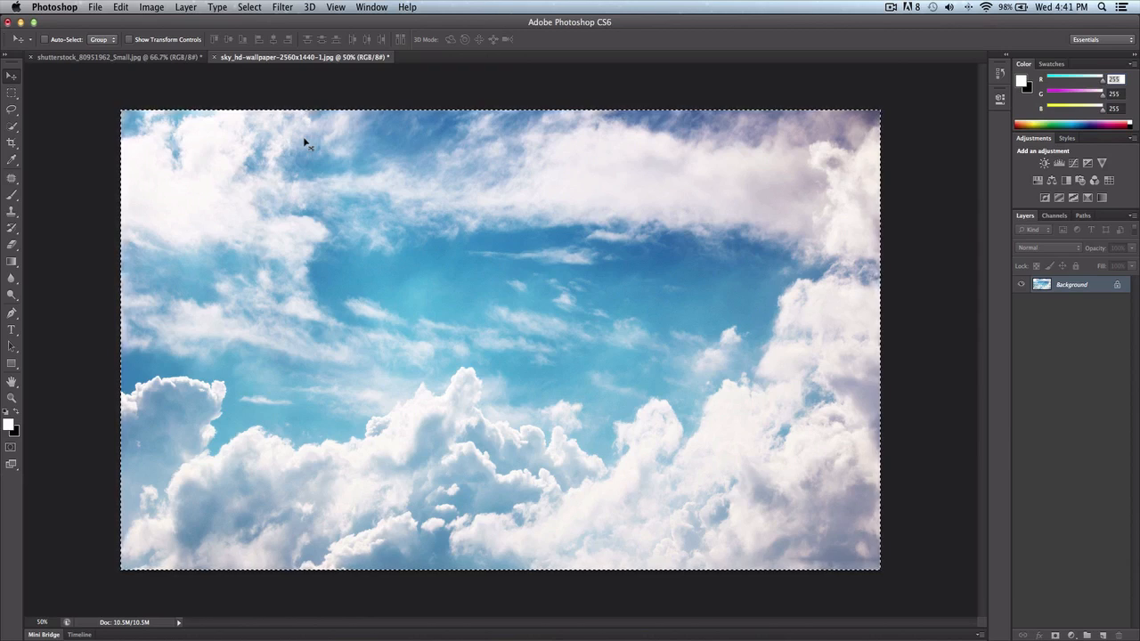
mouse_move(216, 91)
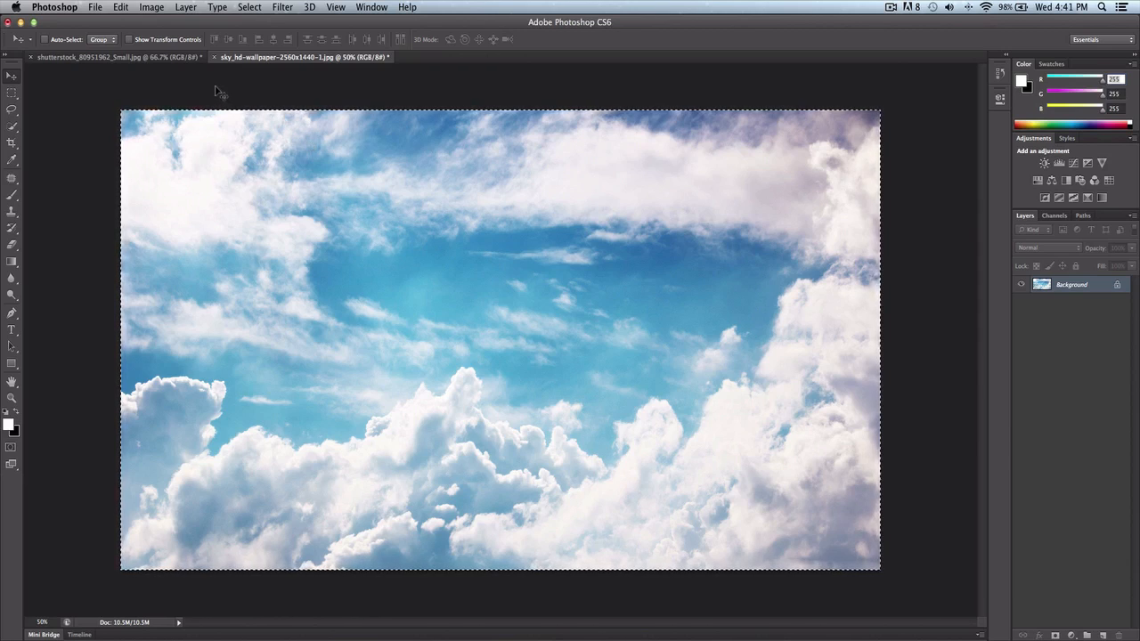
mouse_move(214, 92)
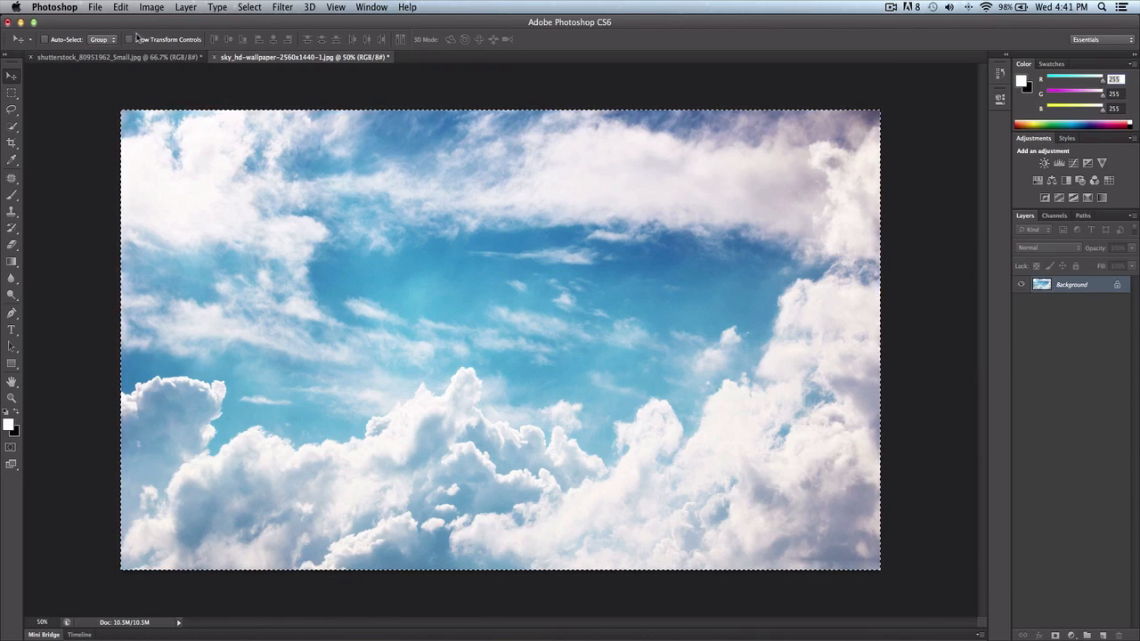
Step: Paste the cloud sky into the beach photo, move it over the sky area, and commit the transform
click(120, 6)
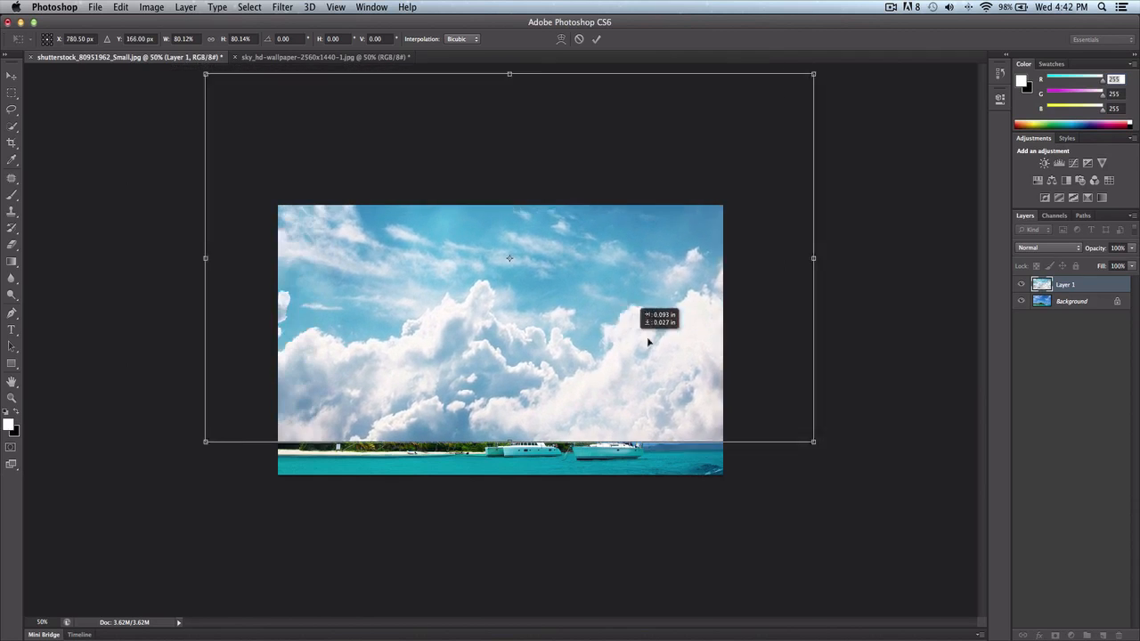
drag(508, 258, 543, 257)
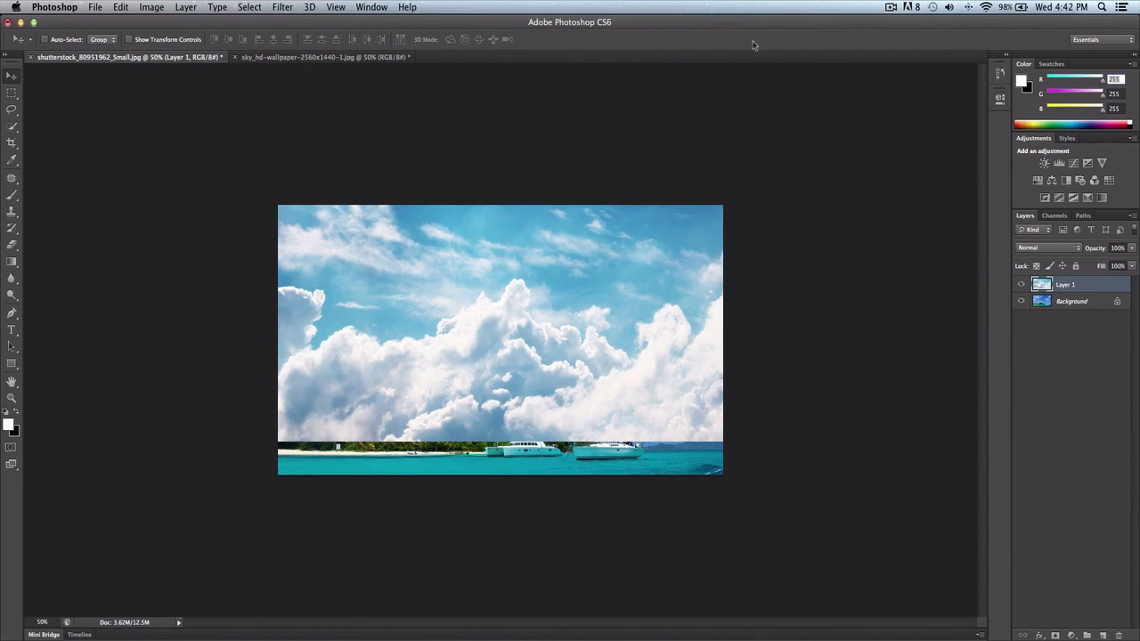
key(Cmd+T)
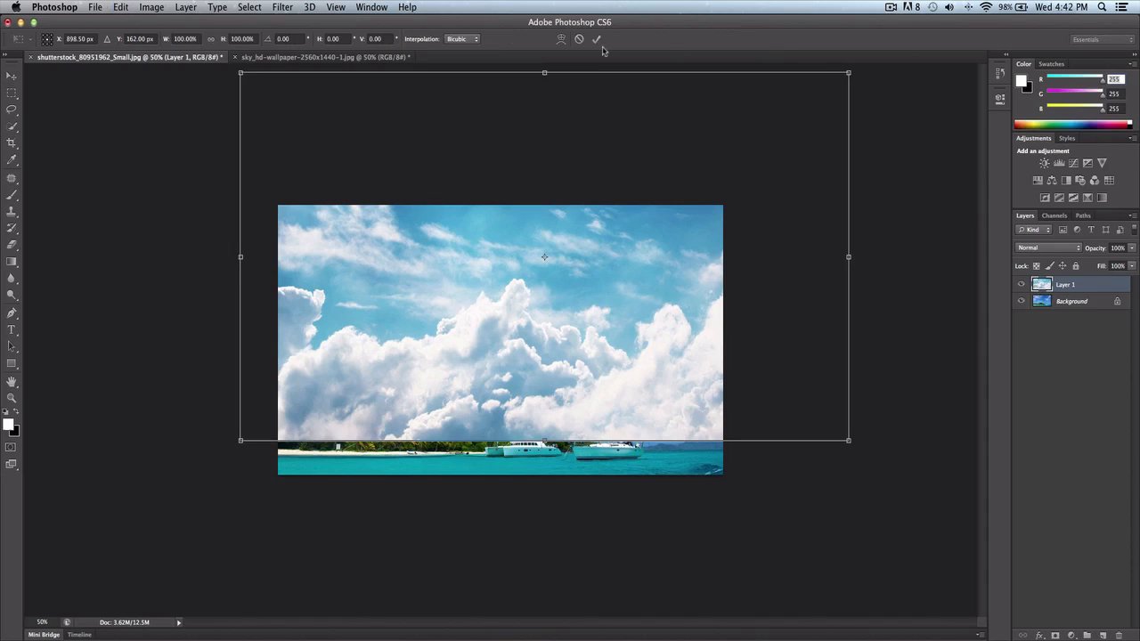
click(600, 39)
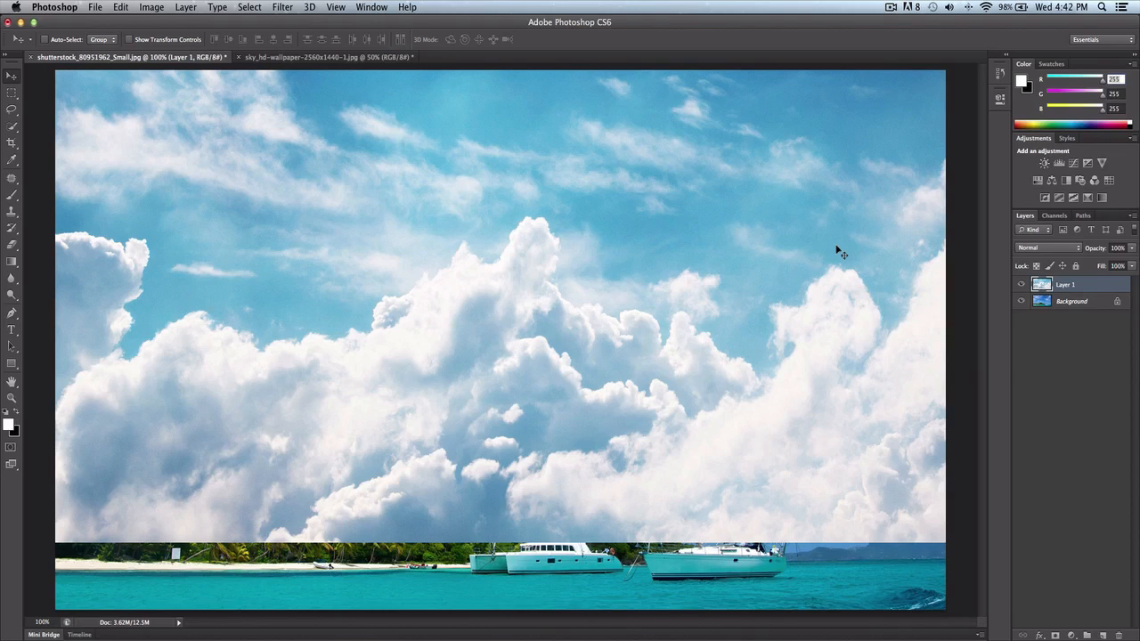
mouse_move(848, 294)
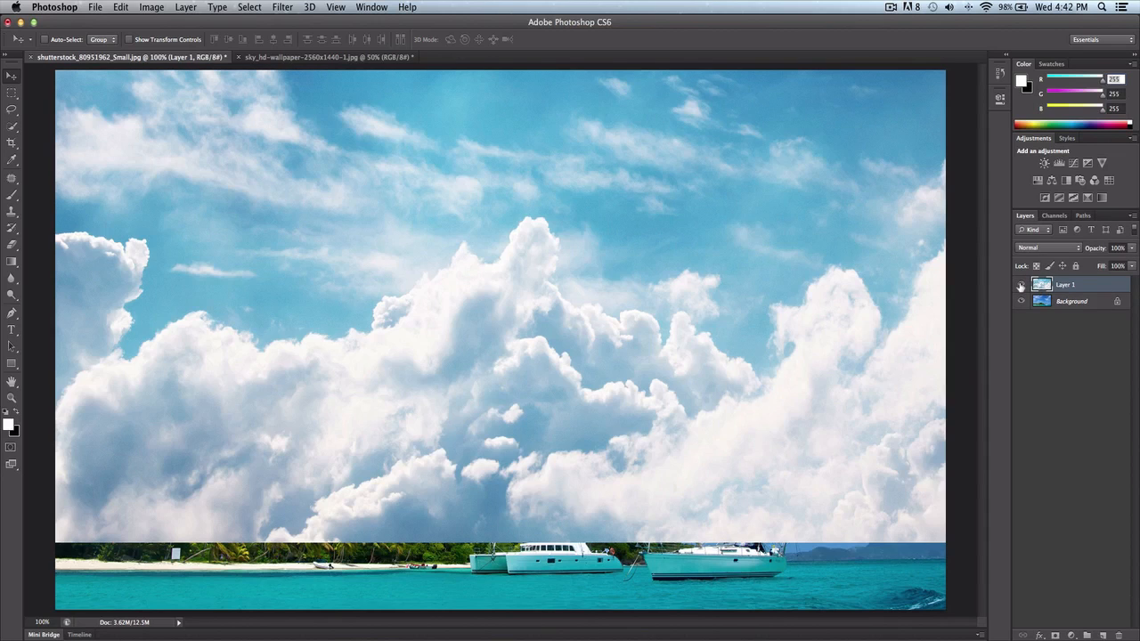
mouse_move(1021, 285)
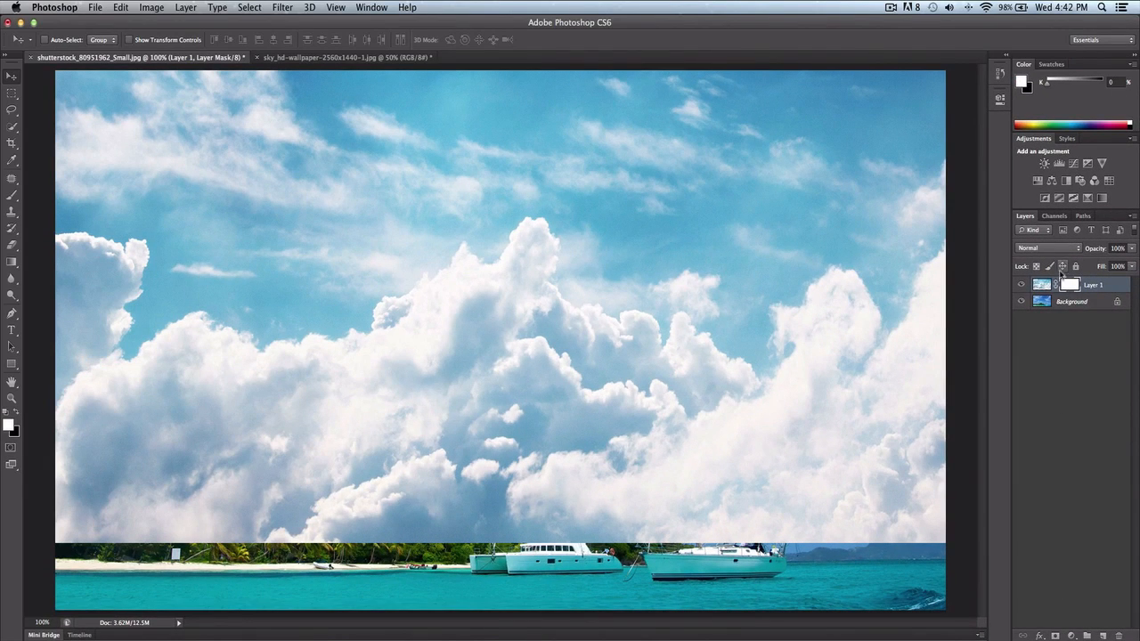
Step: Select Layer 1's image thumbnail, then its layer mask thumbnail
click(1042, 284)
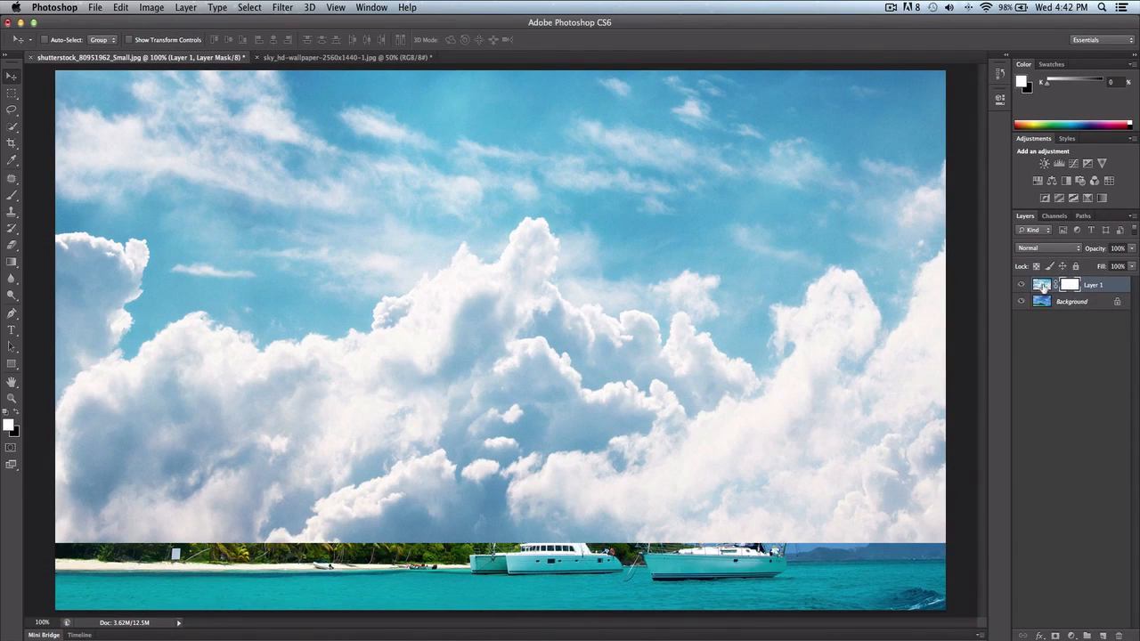
click(1020, 285)
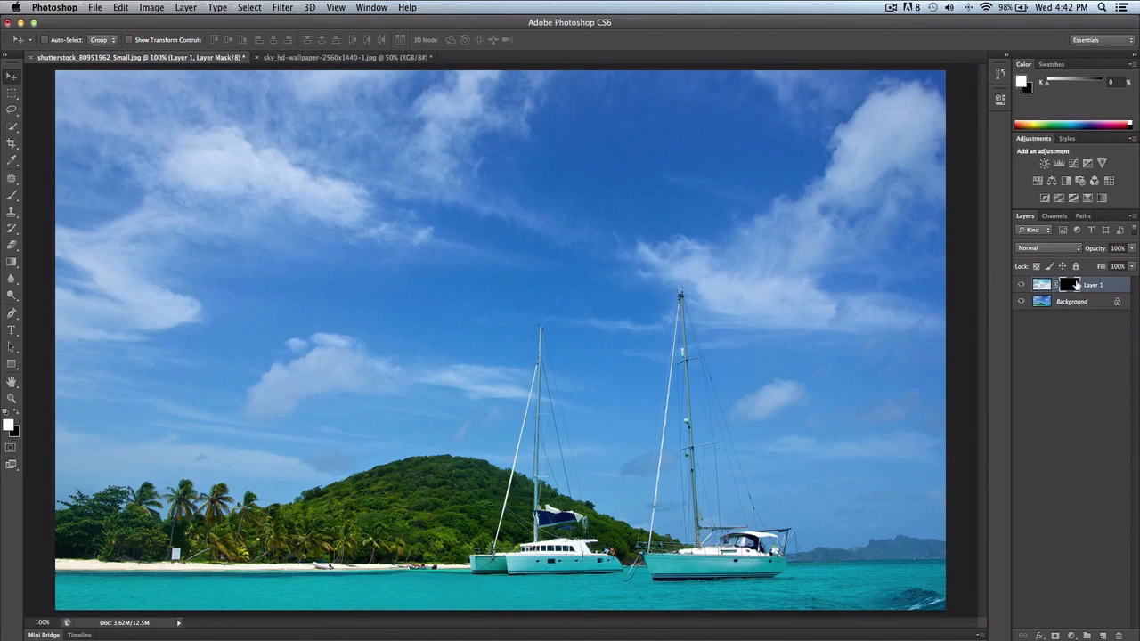
mouse_move(1062, 285)
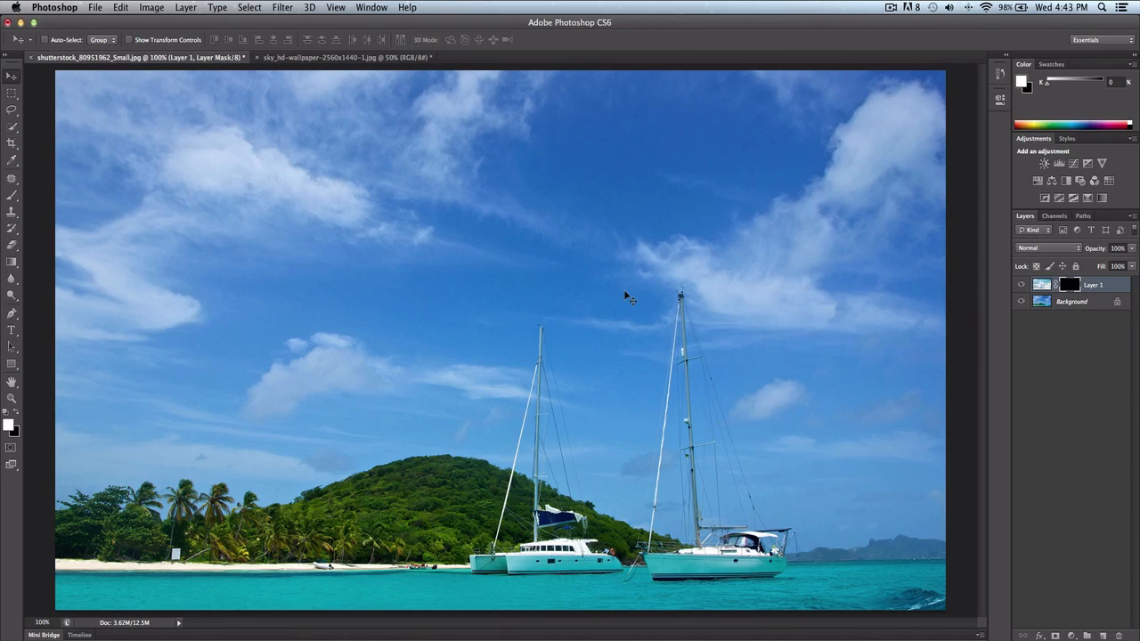
mouse_move(36, 241)
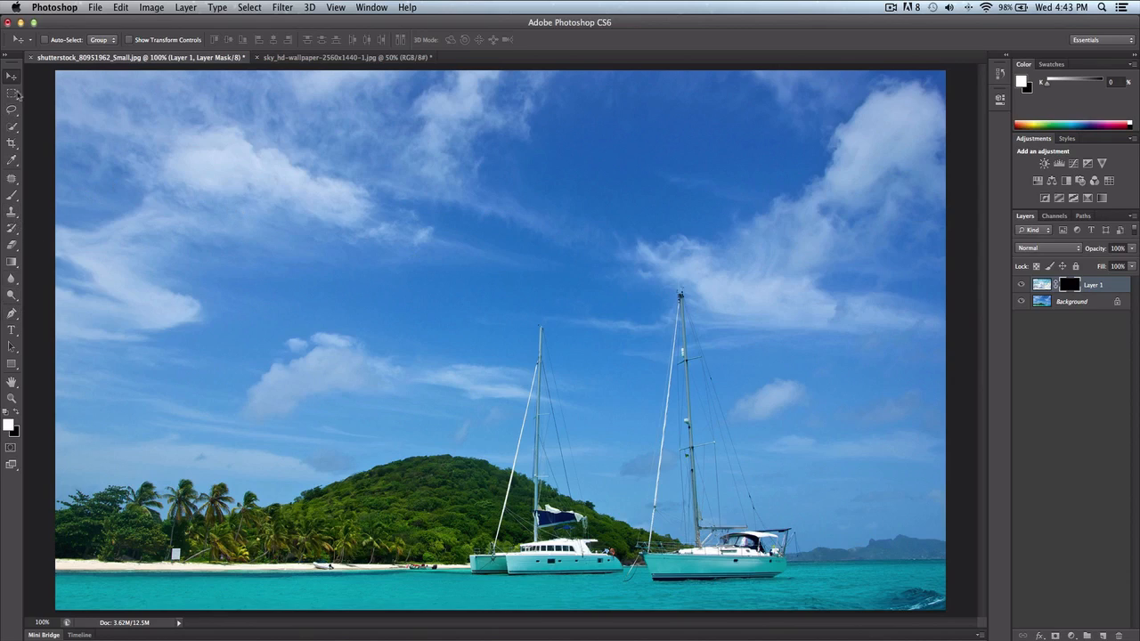
Step: Open Select > Color Range with Image preview and sample a sky colour with the eyedropper
click(150, 7)
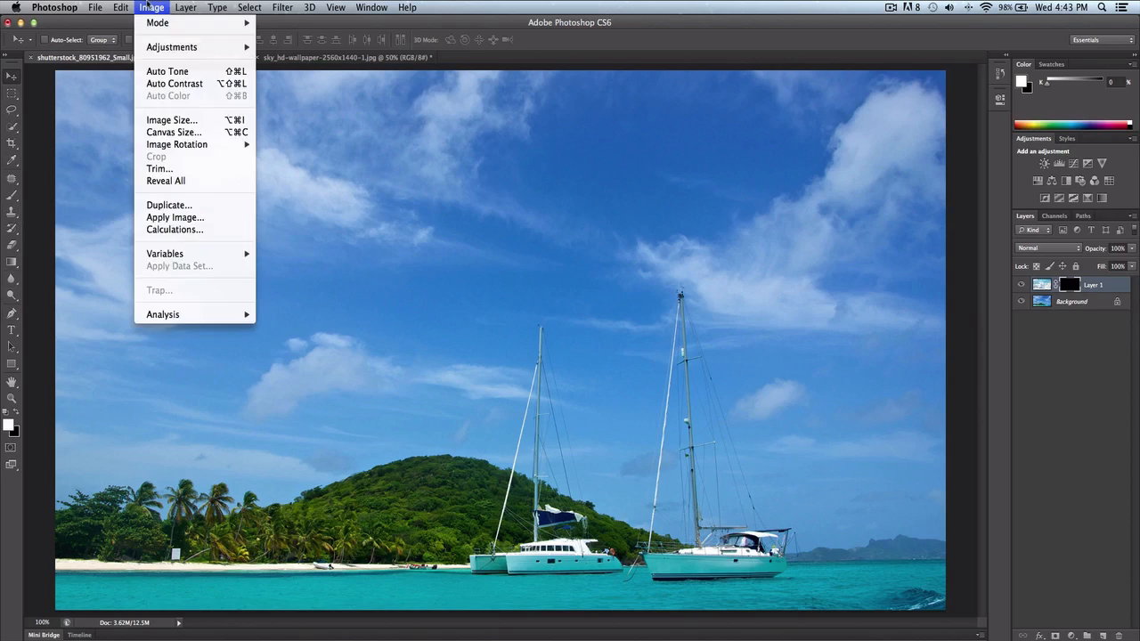
click(249, 7)
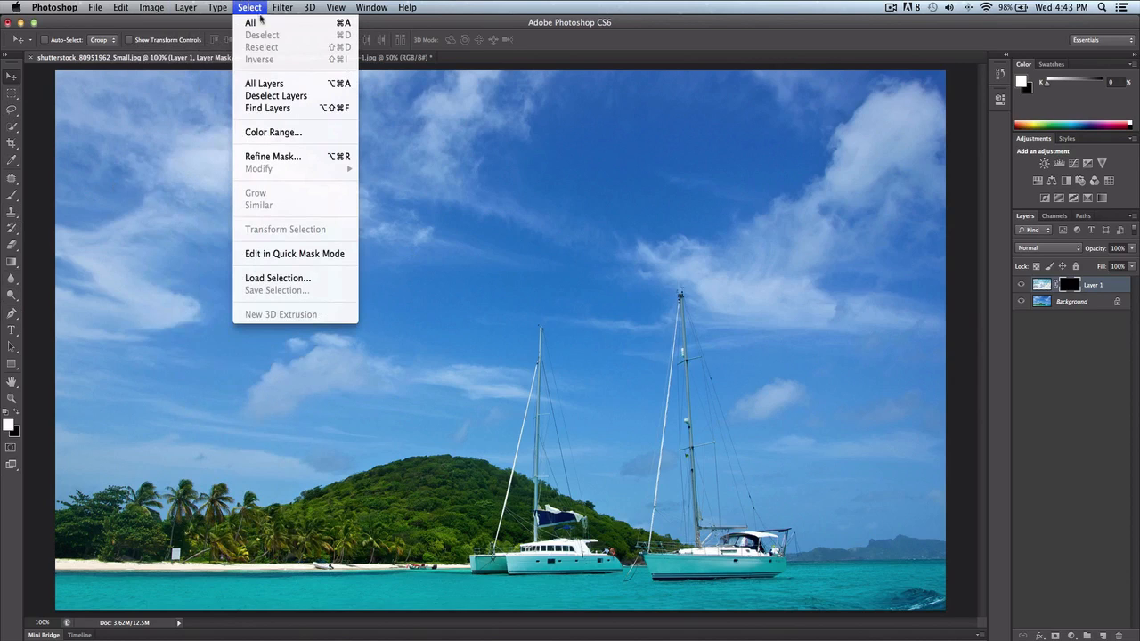
click(273, 132)
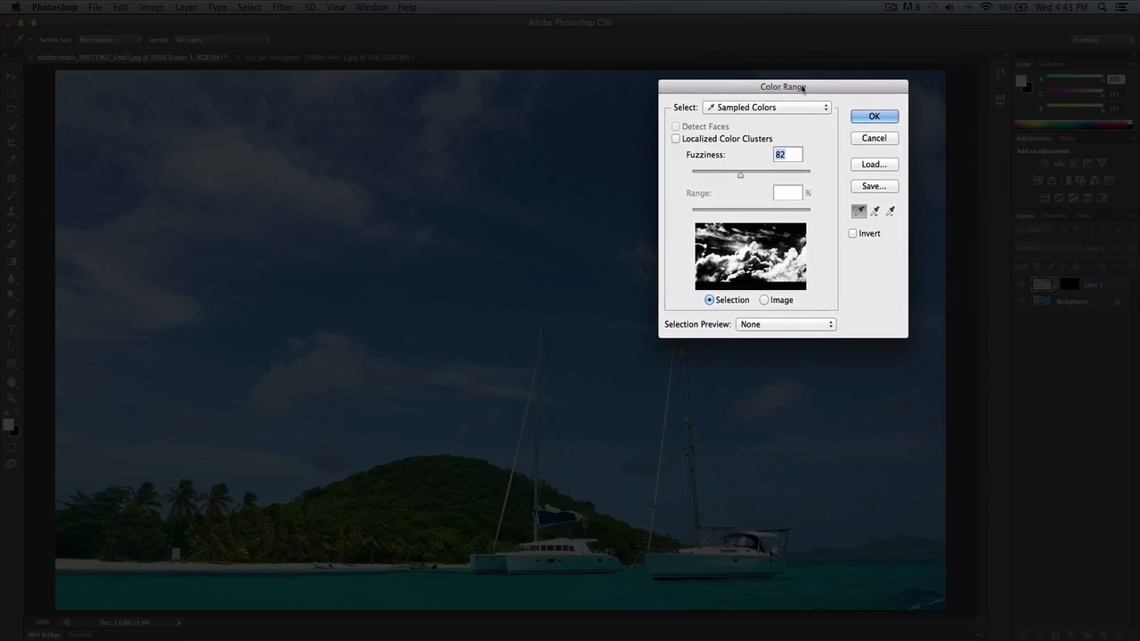
mouse_move(690, 108)
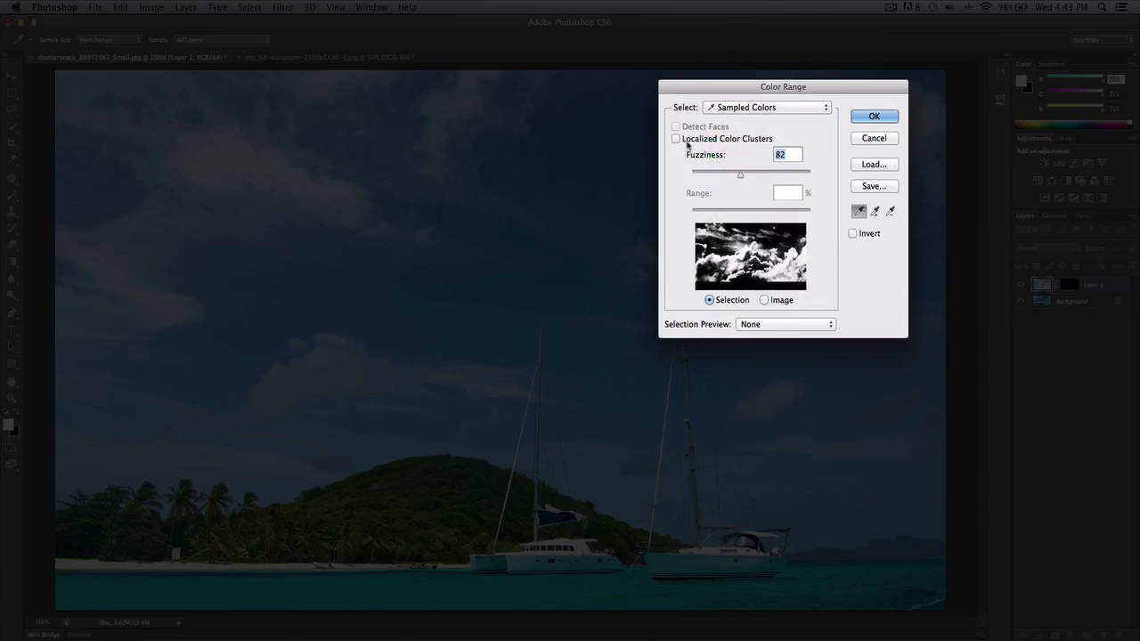
click(675, 139)
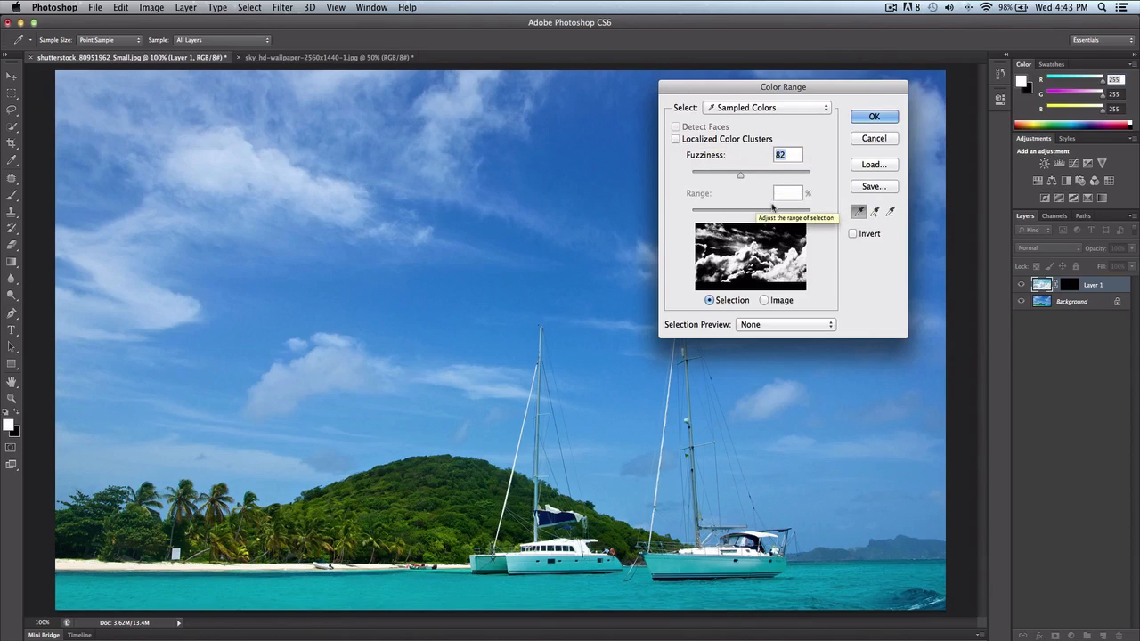
click(764, 300)
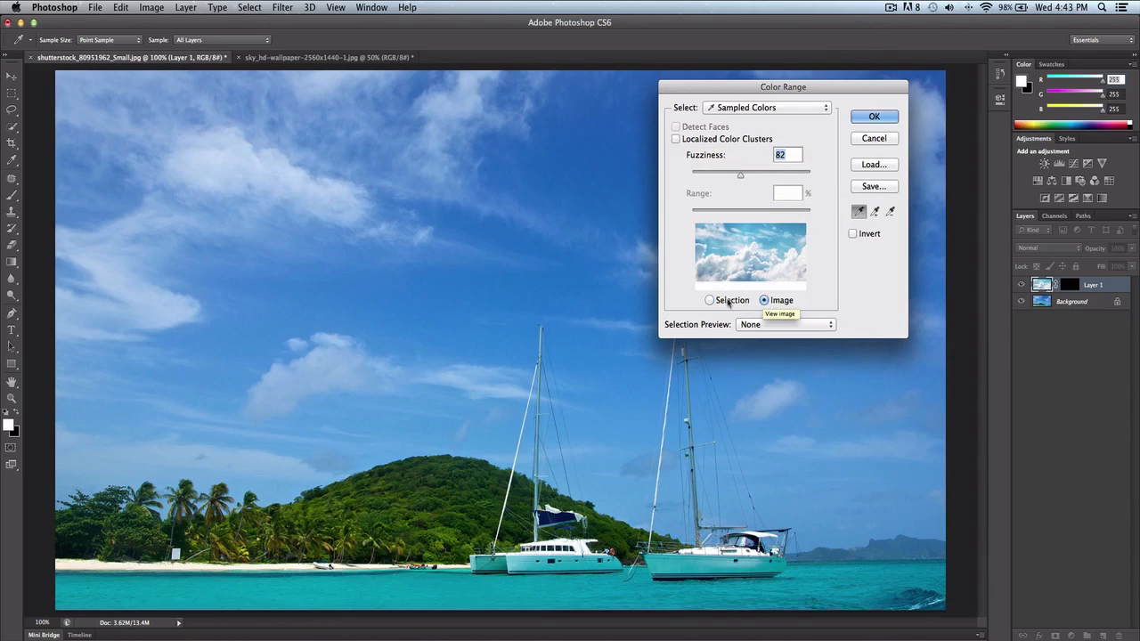
mouse_move(734, 259)
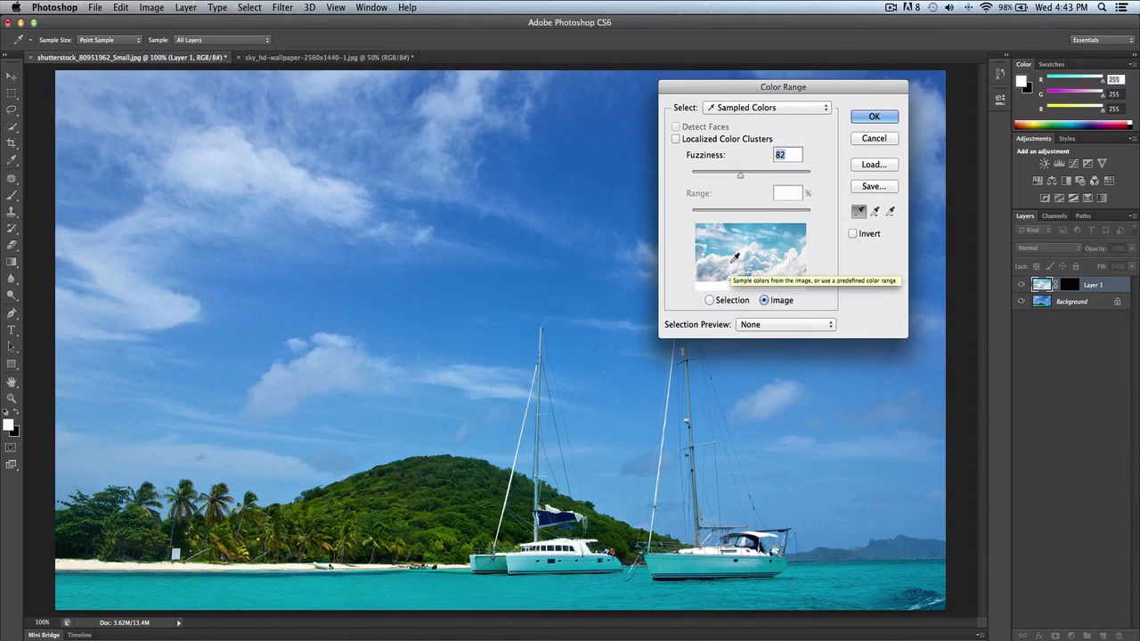
click(709, 300)
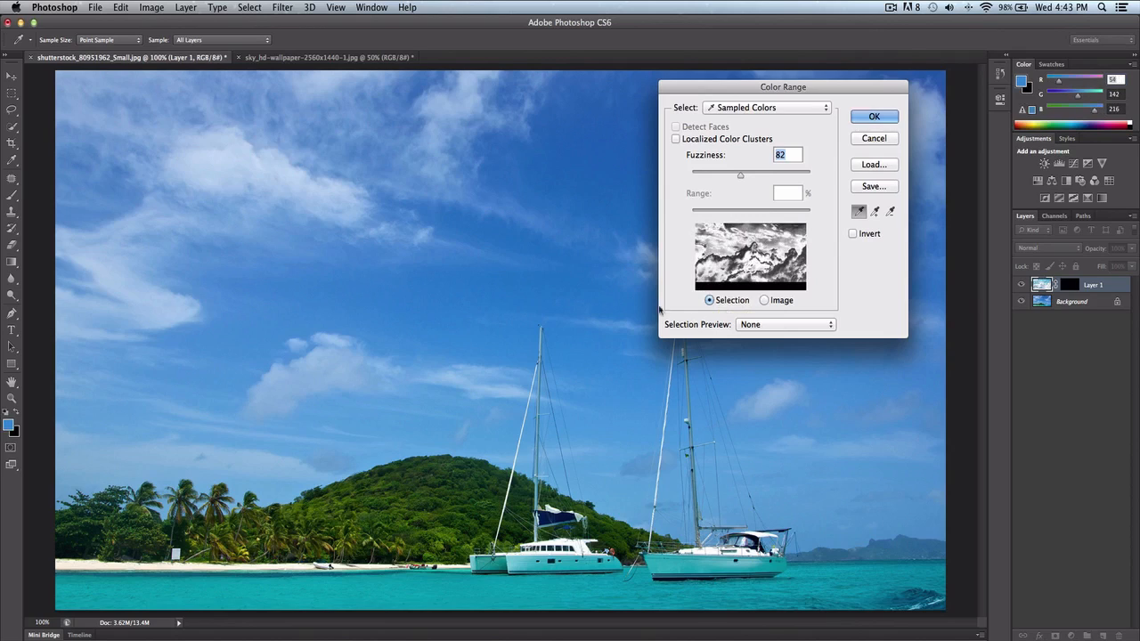
mouse_move(517, 267)
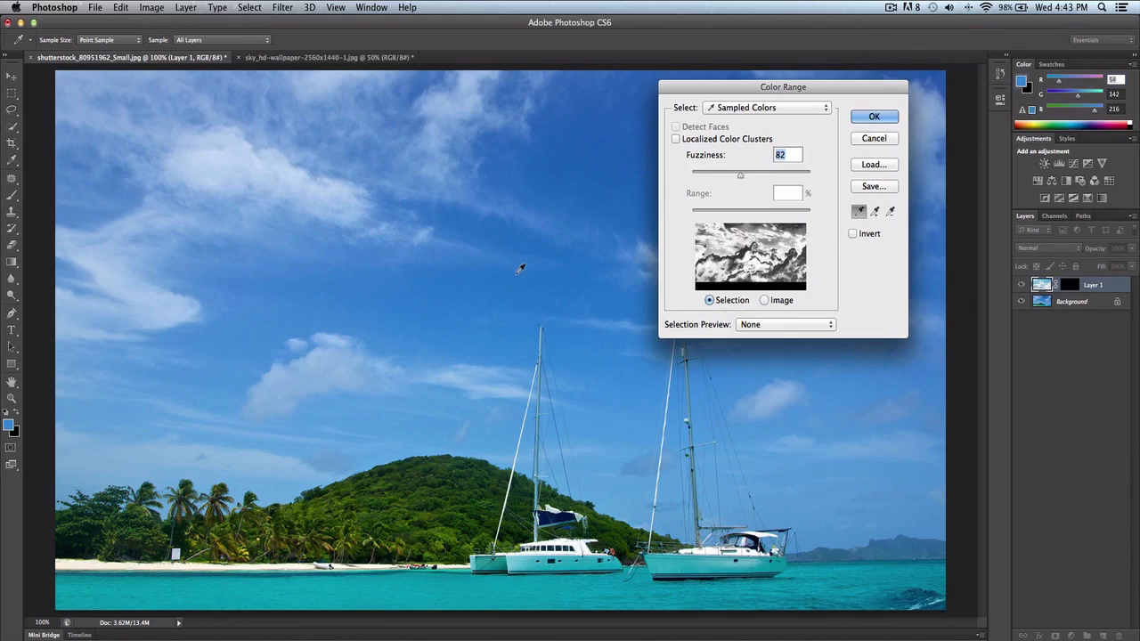
mouse_move(538, 170)
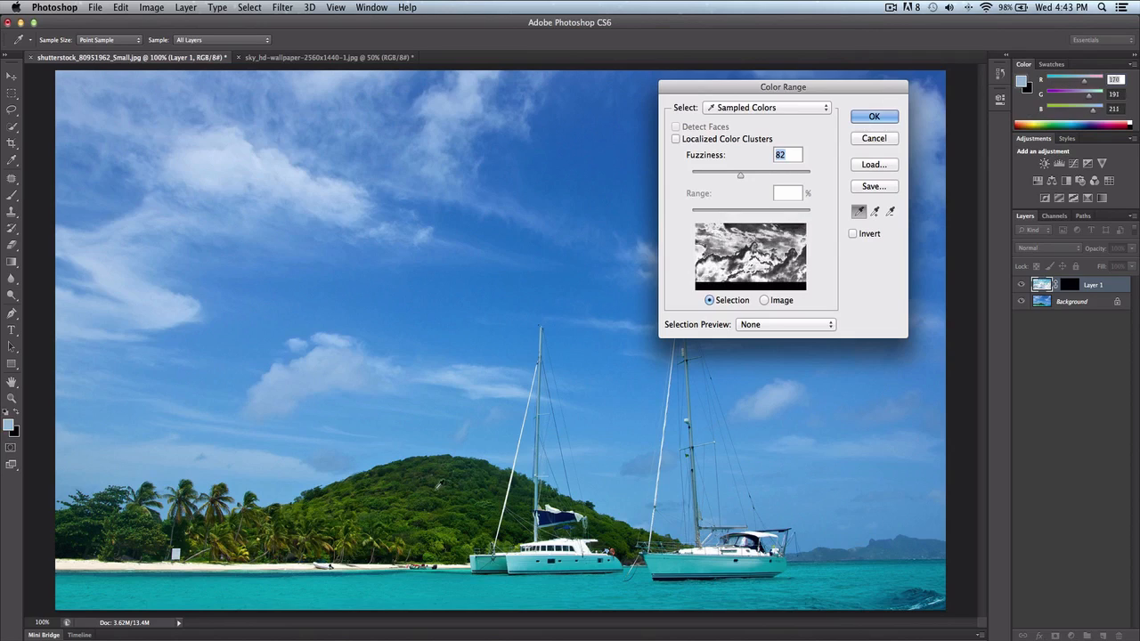
Step: Cancel the Color Range dialog and reopen it from the Select menu
click(874, 116)
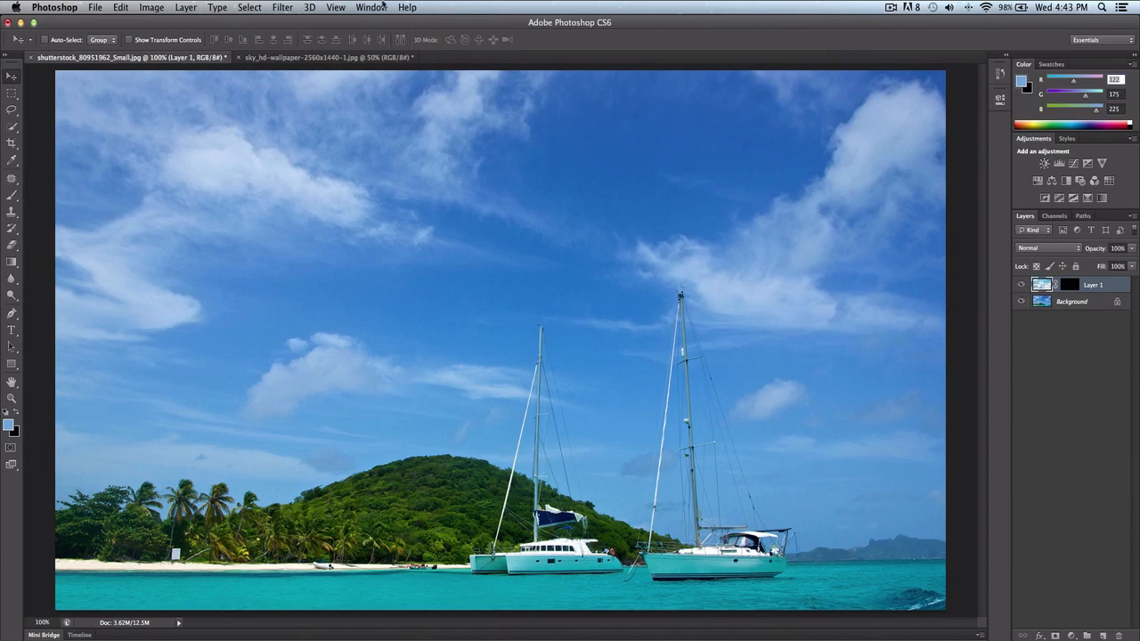
click(249, 8)
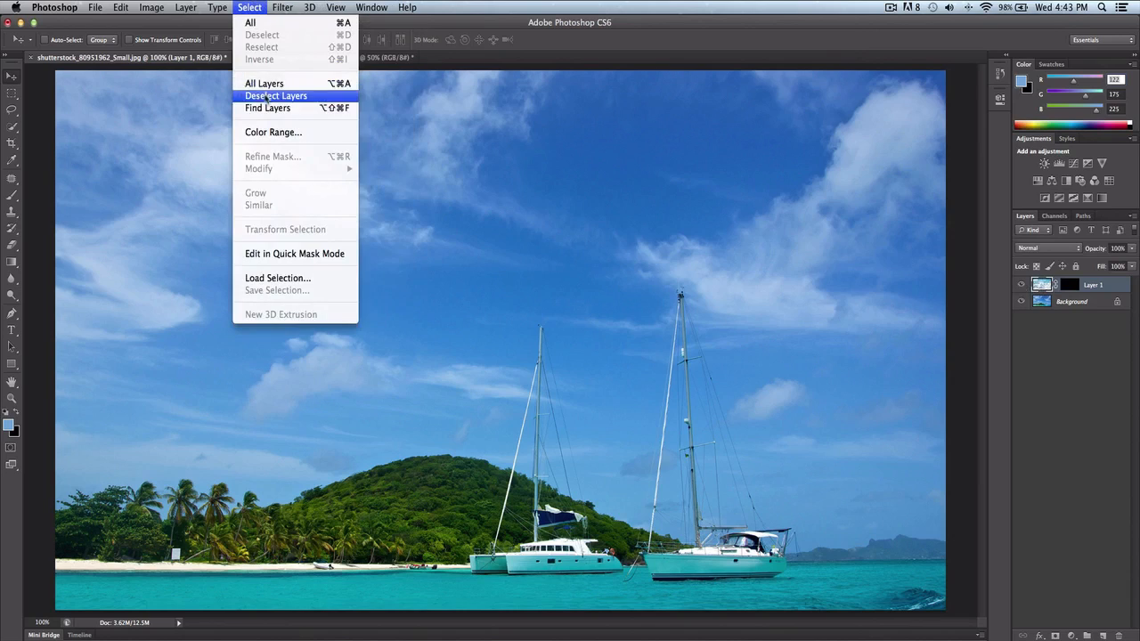
click(274, 132)
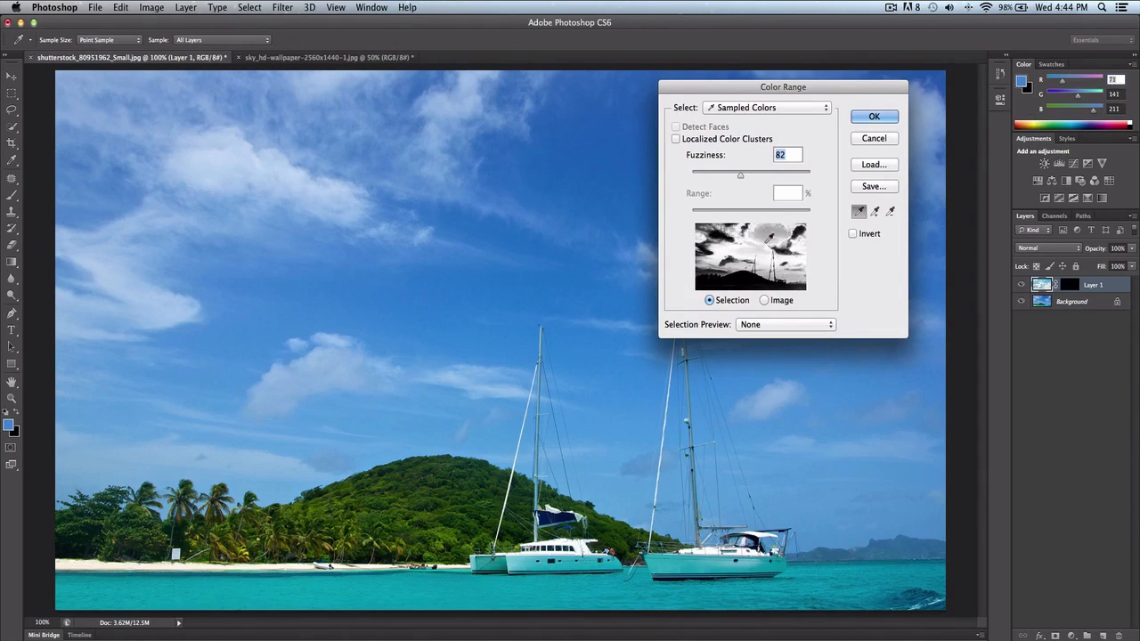
mouse_move(839, 239)
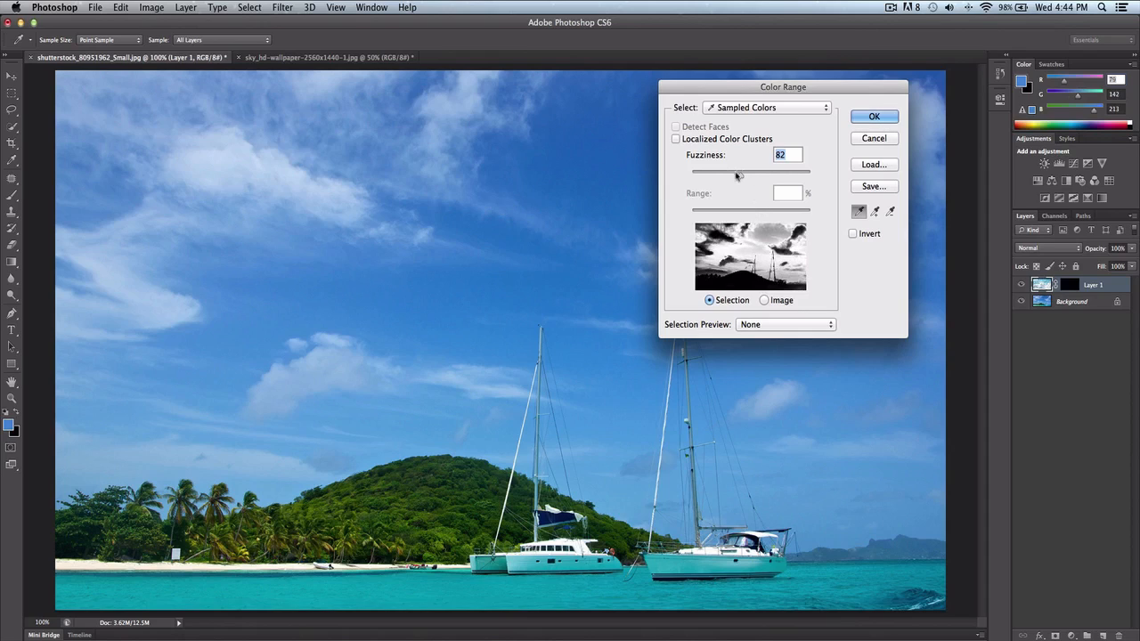
Step: Adjust Fuzziness to 93 and accept the colour-range sky selection
drag(739, 171, 726, 171)
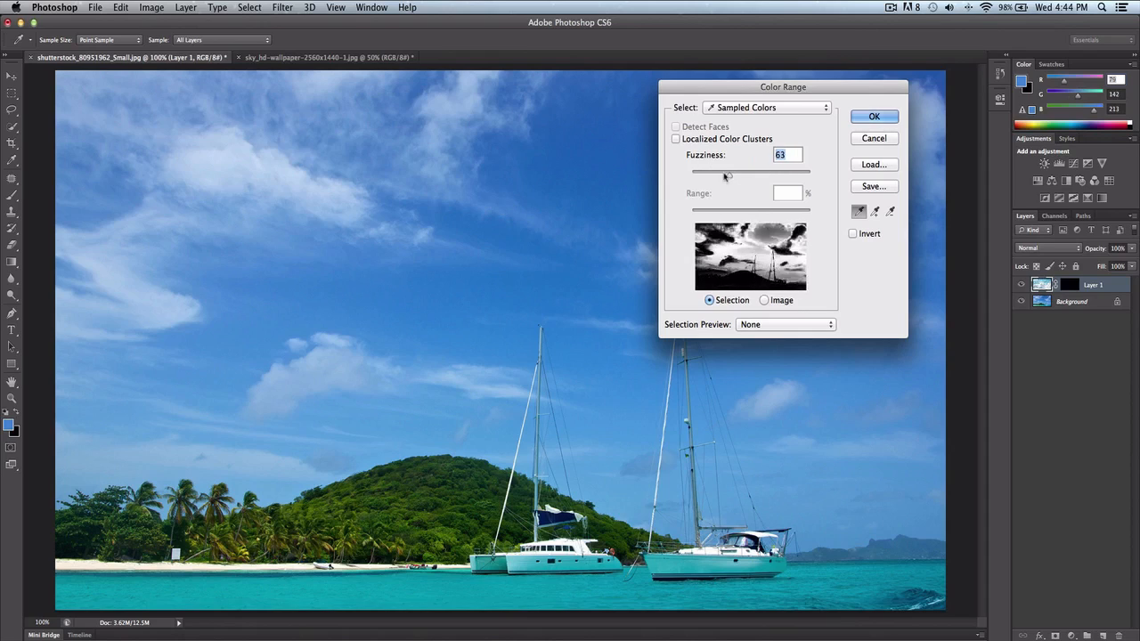
drag(726, 170, 742, 170)
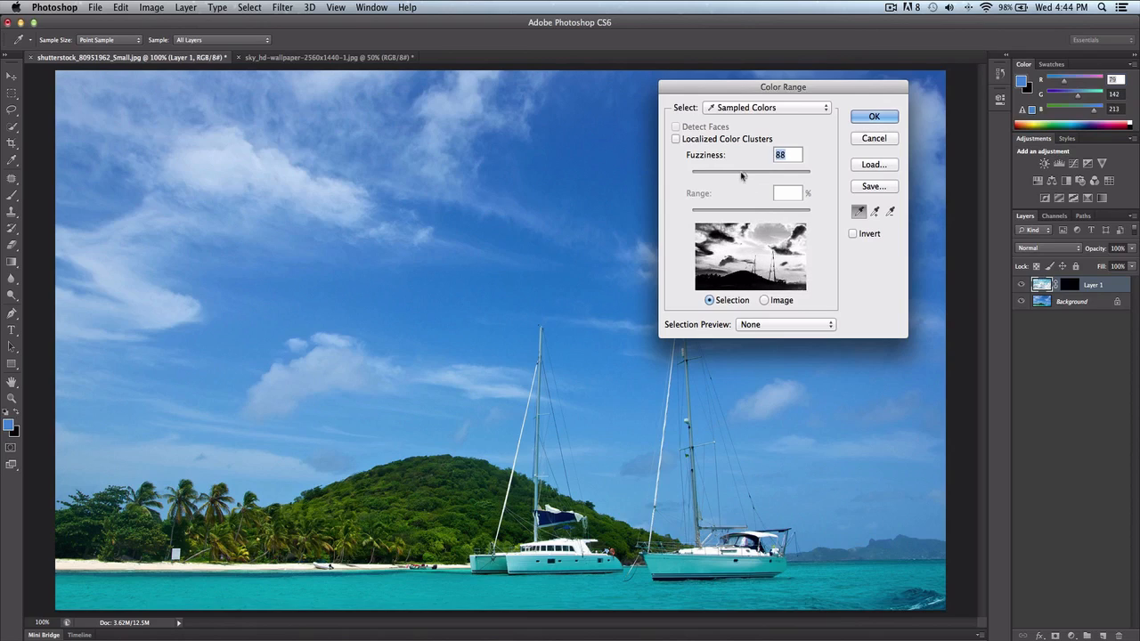
drag(741, 170, 761, 170)
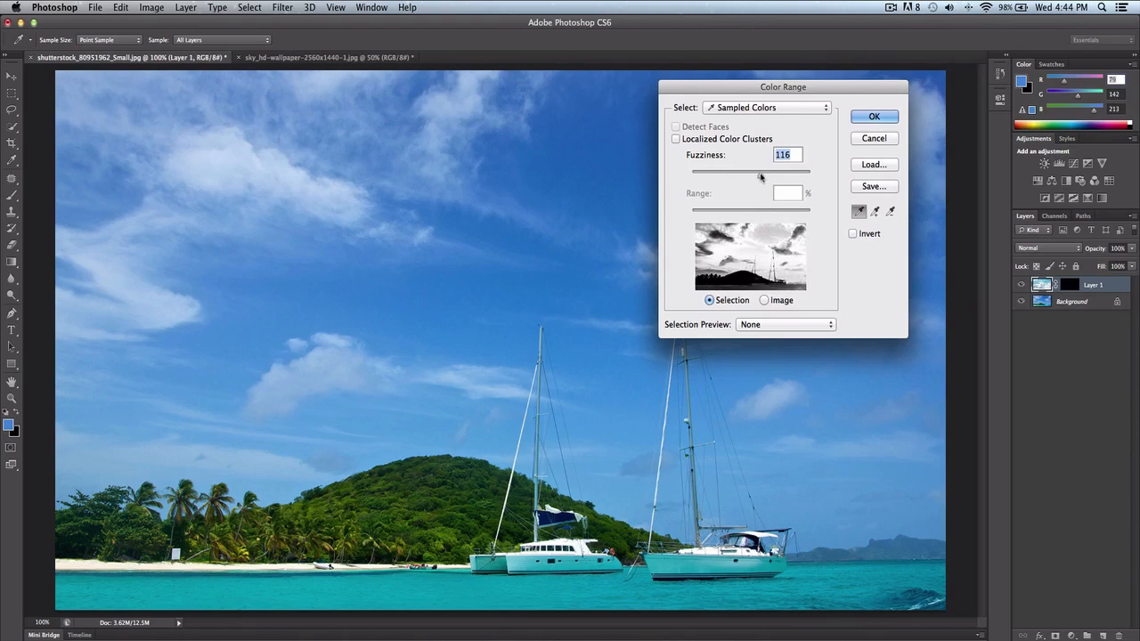
drag(759, 171, 770, 171)
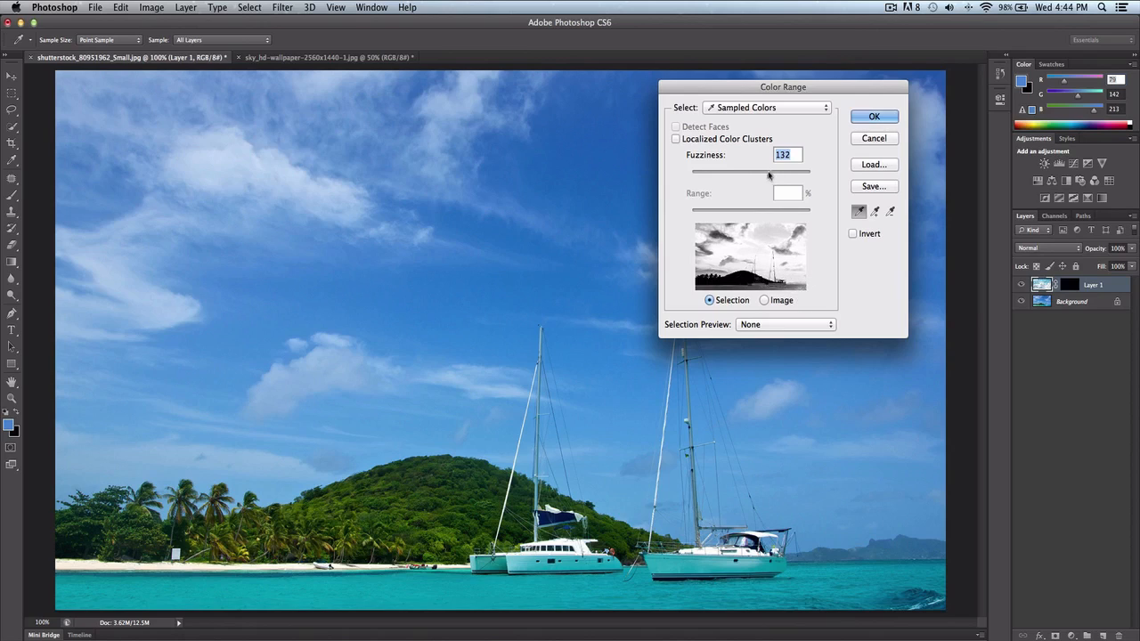
drag(769, 170, 748, 170)
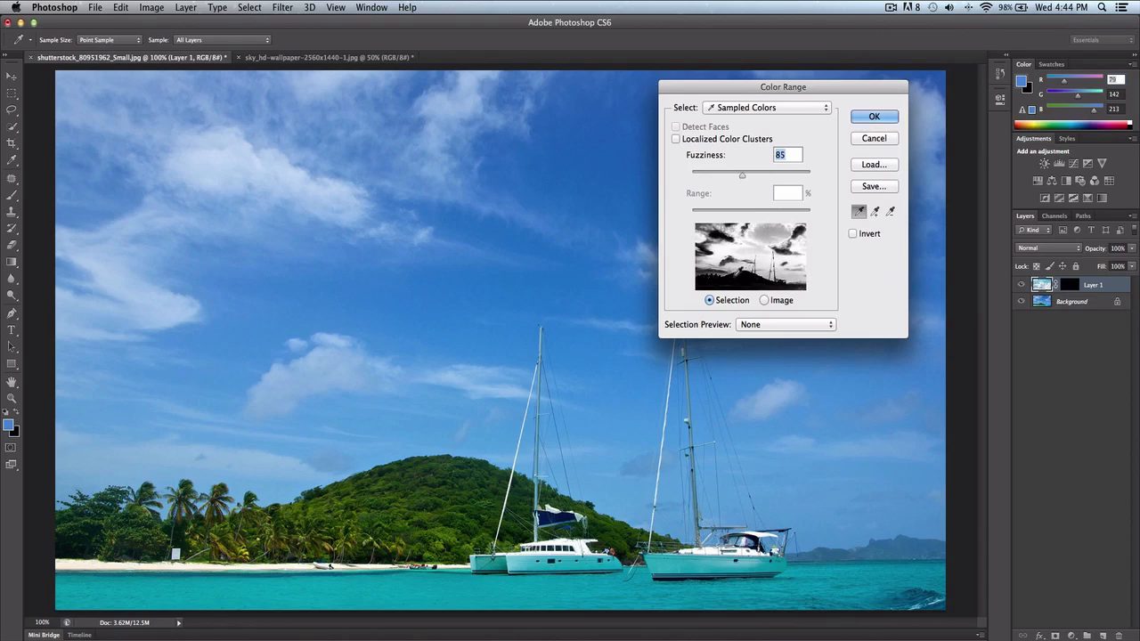
drag(742, 170, 756, 170)
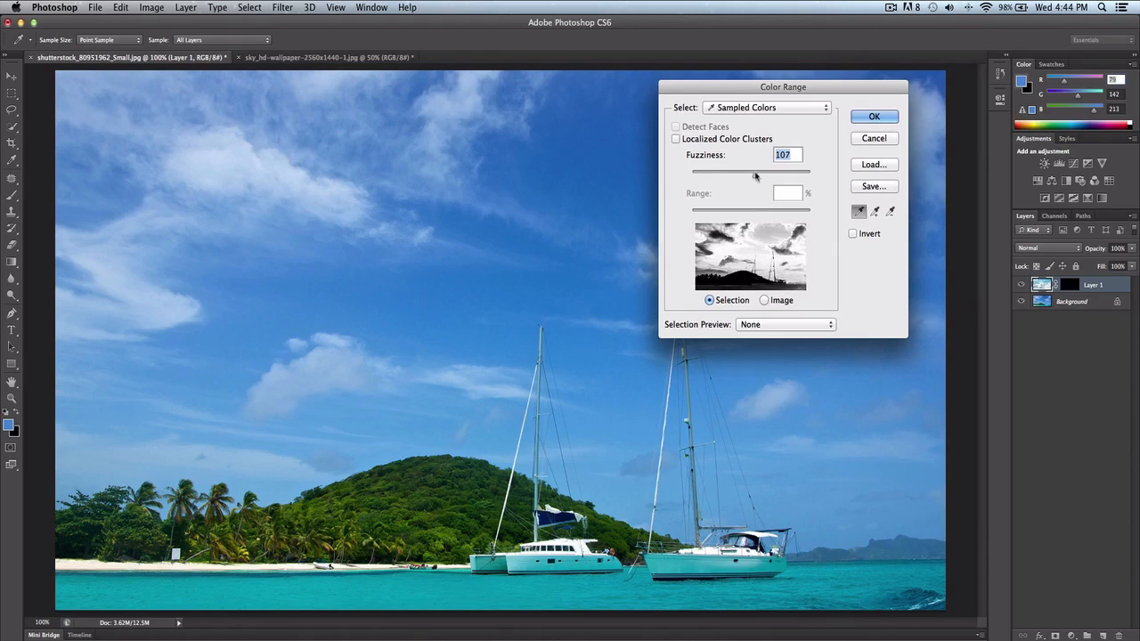
drag(756, 171, 747, 170)
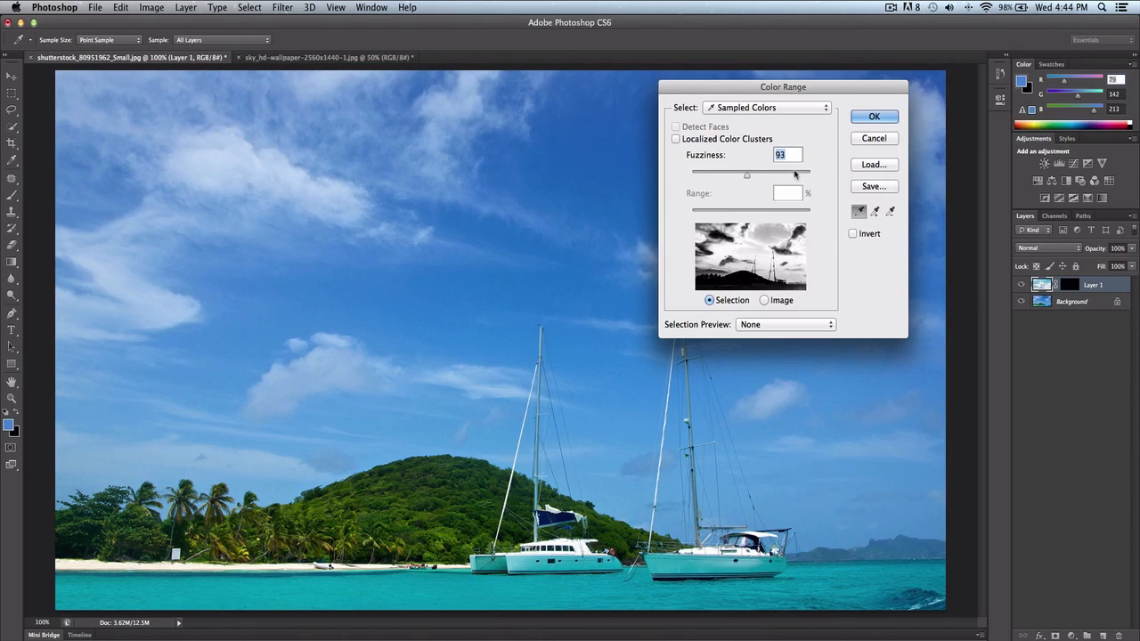
click(873, 116)
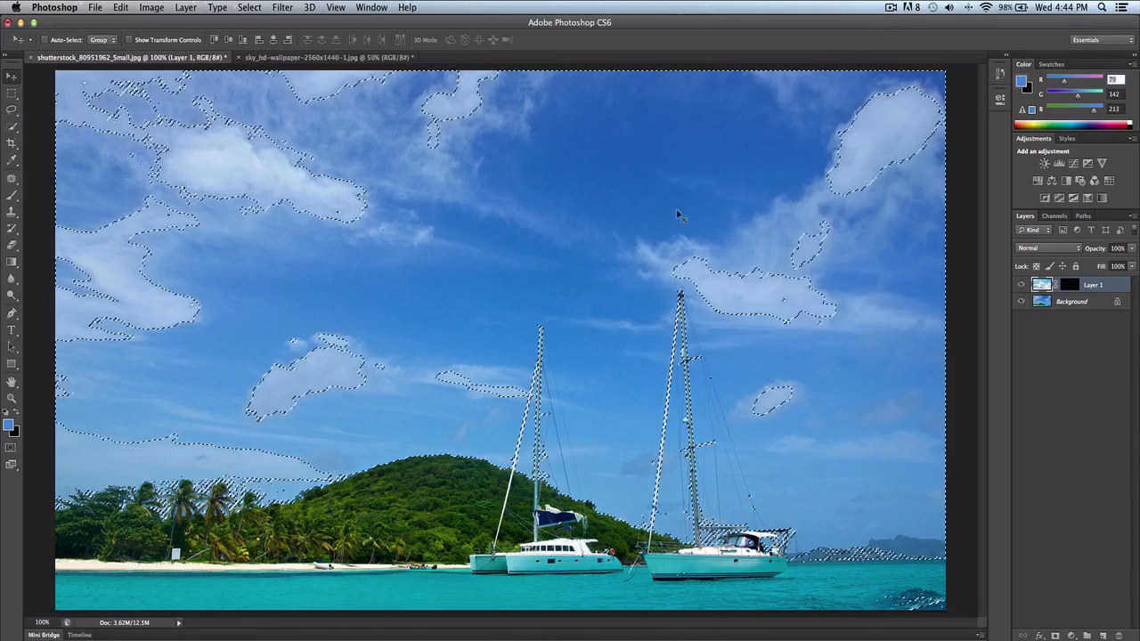
mouse_move(611, 211)
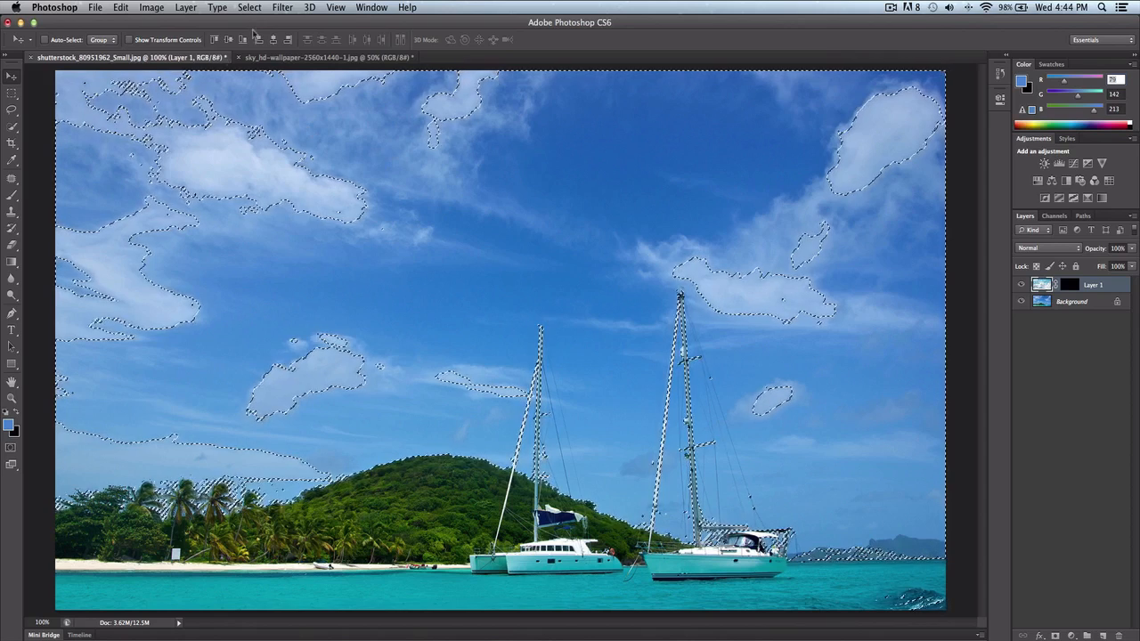
Step: Feather the sky selection by 2 pixels through Select > Modify > Feather
click(282, 7)
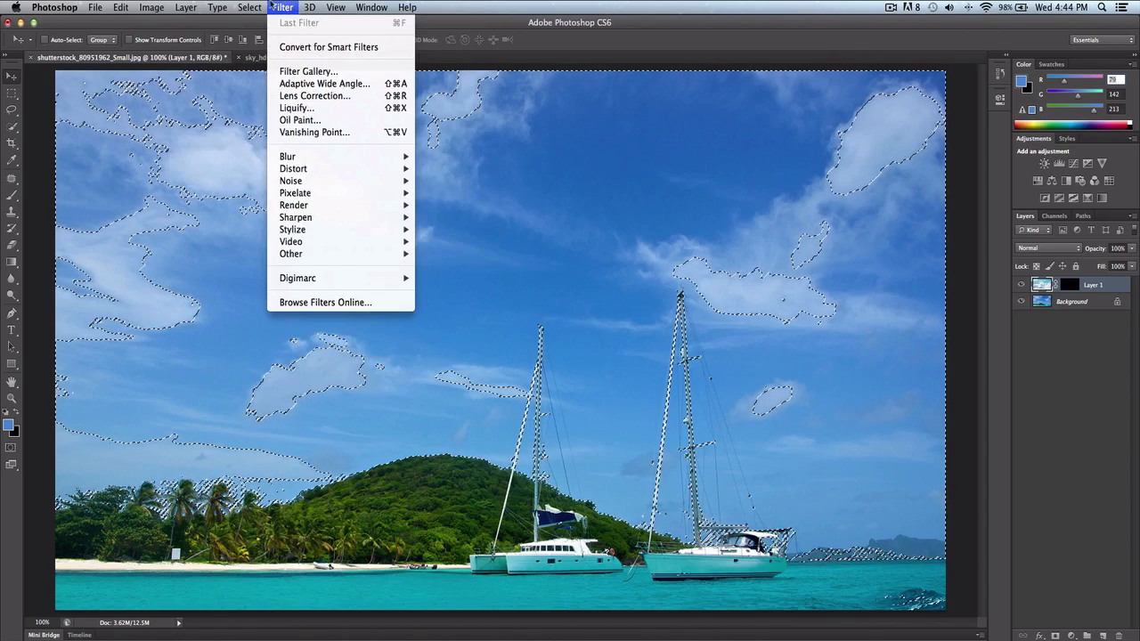
click(237, 7)
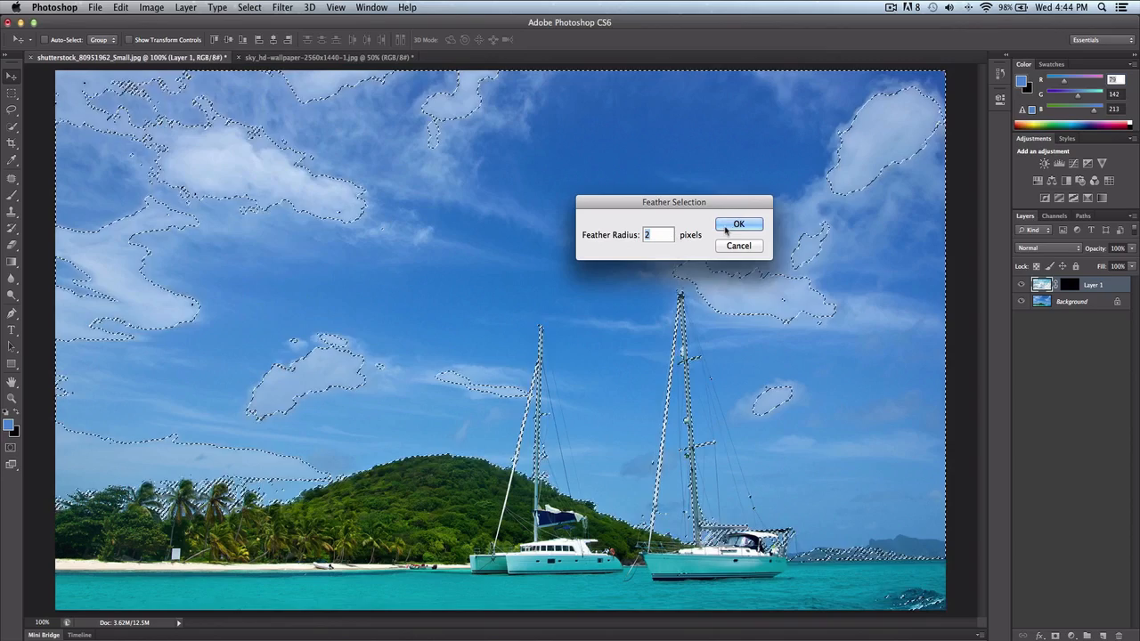
click(737, 223)
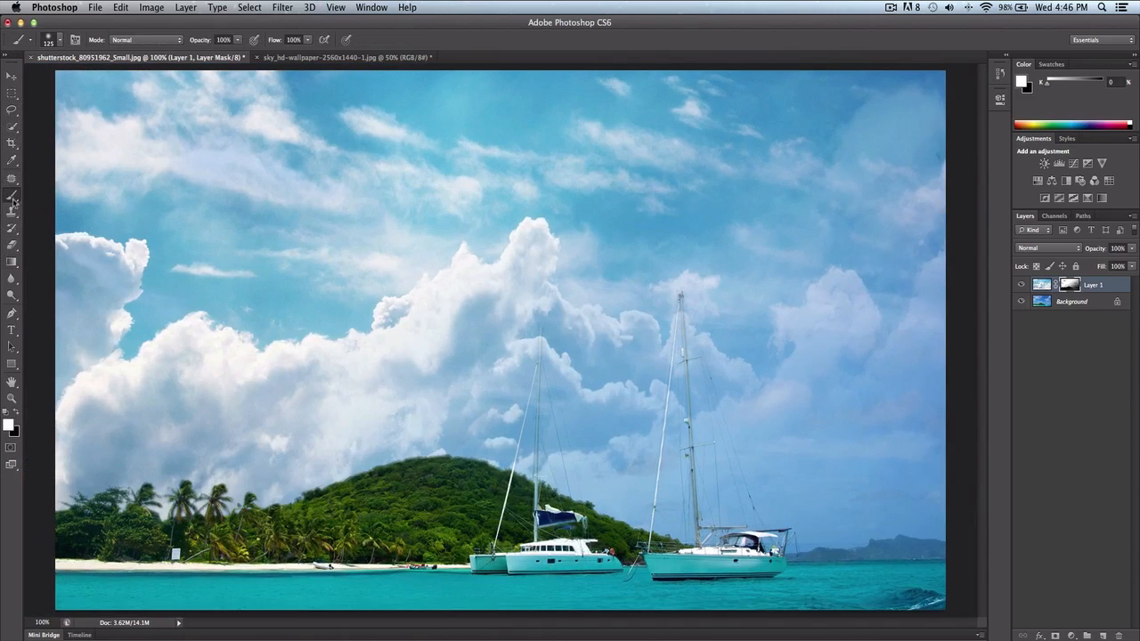
mouse_move(178, 206)
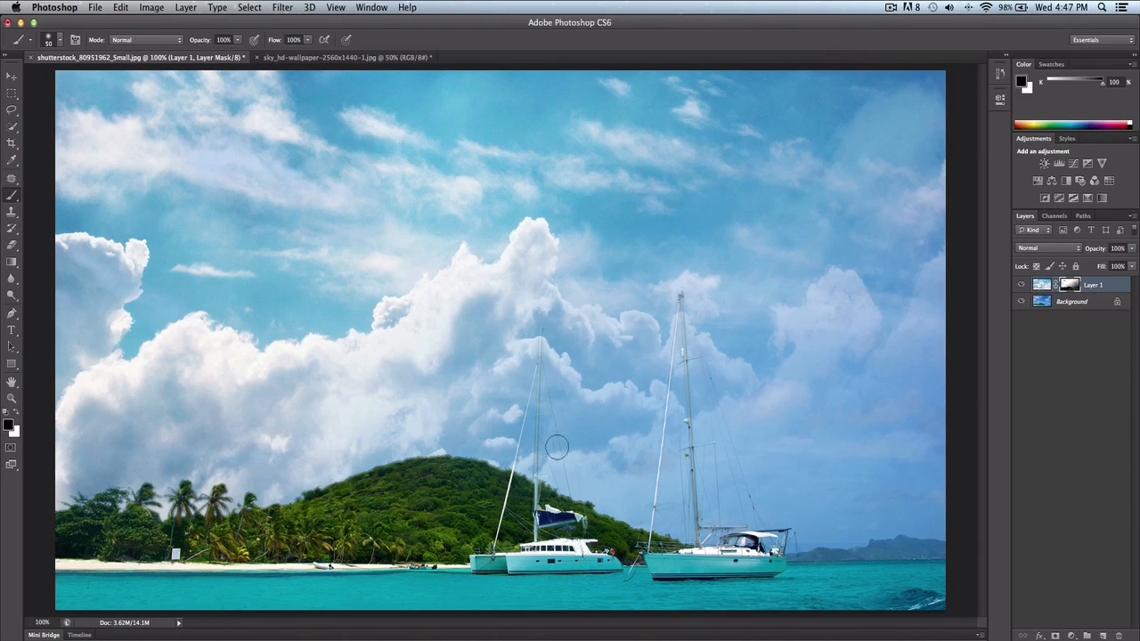
drag(557, 447, 569, 419)
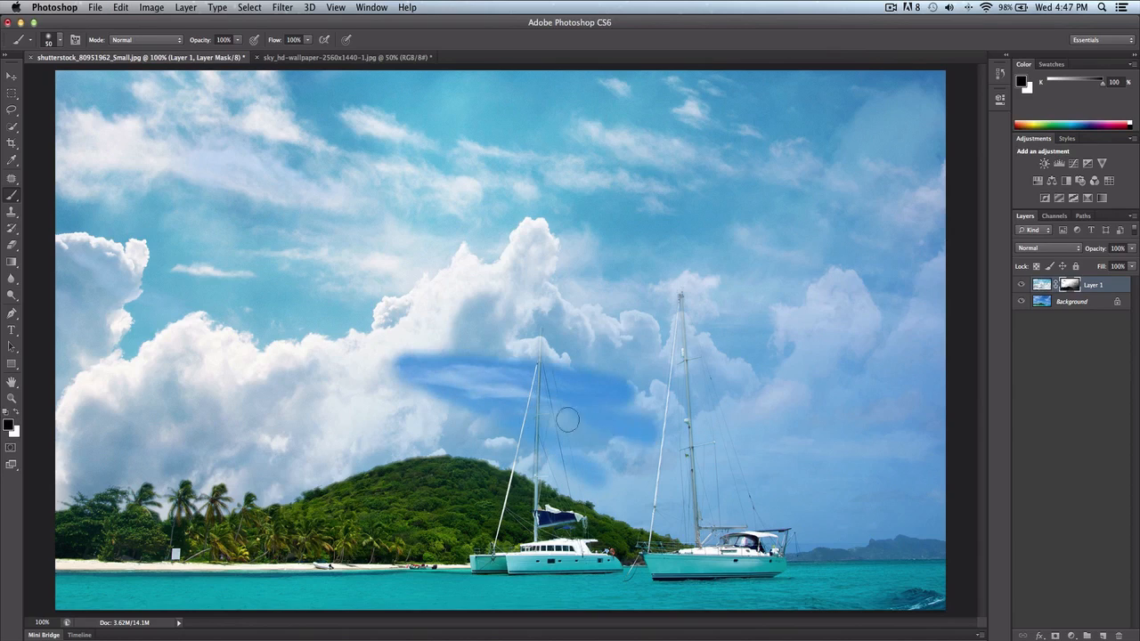
drag(568, 420, 399, 469)
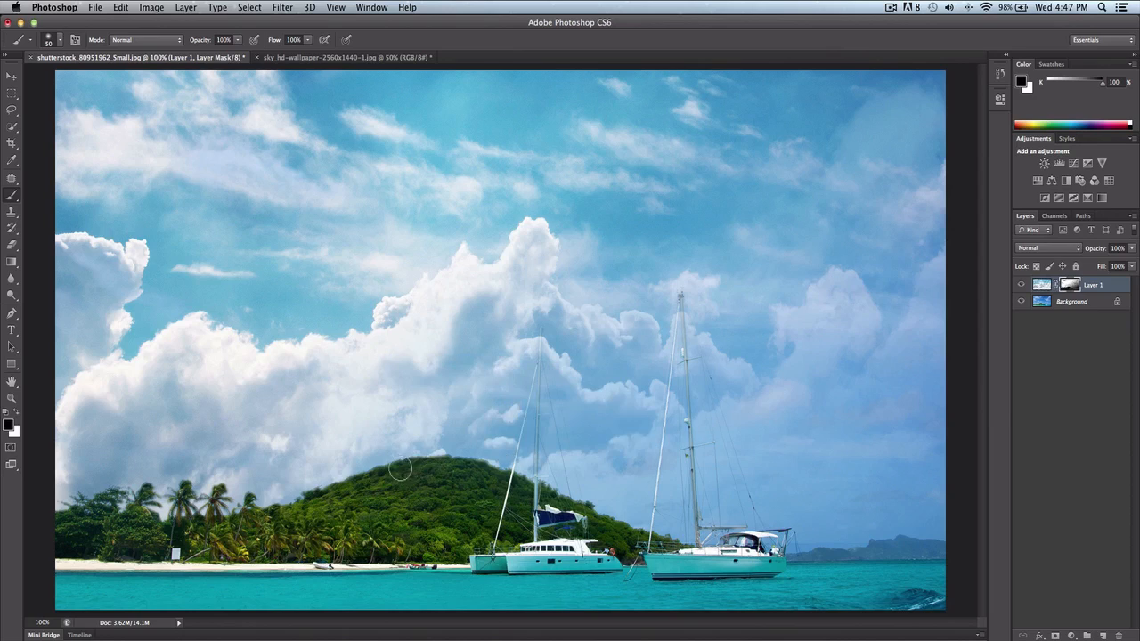
mouse_move(1103, 277)
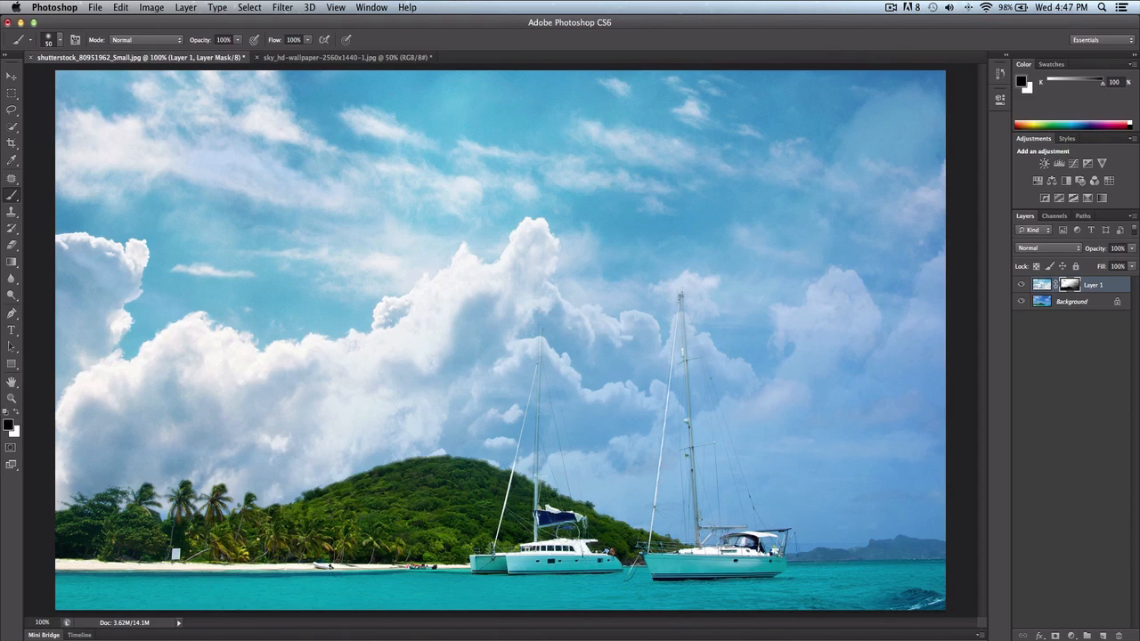
mouse_move(863, 524)
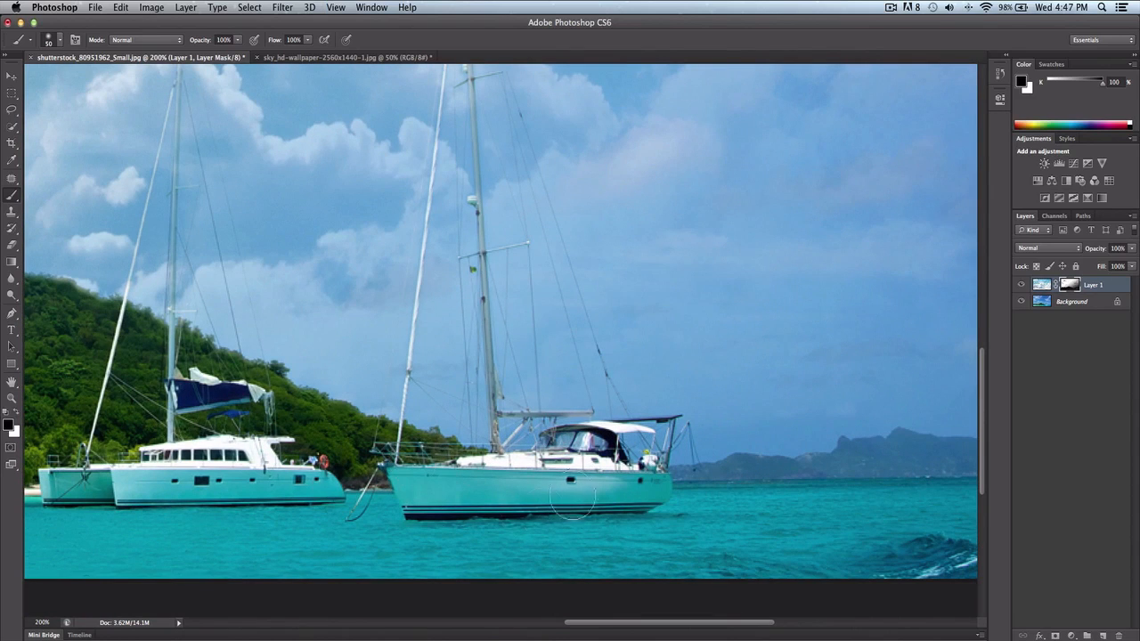
mouse_move(906, 475)
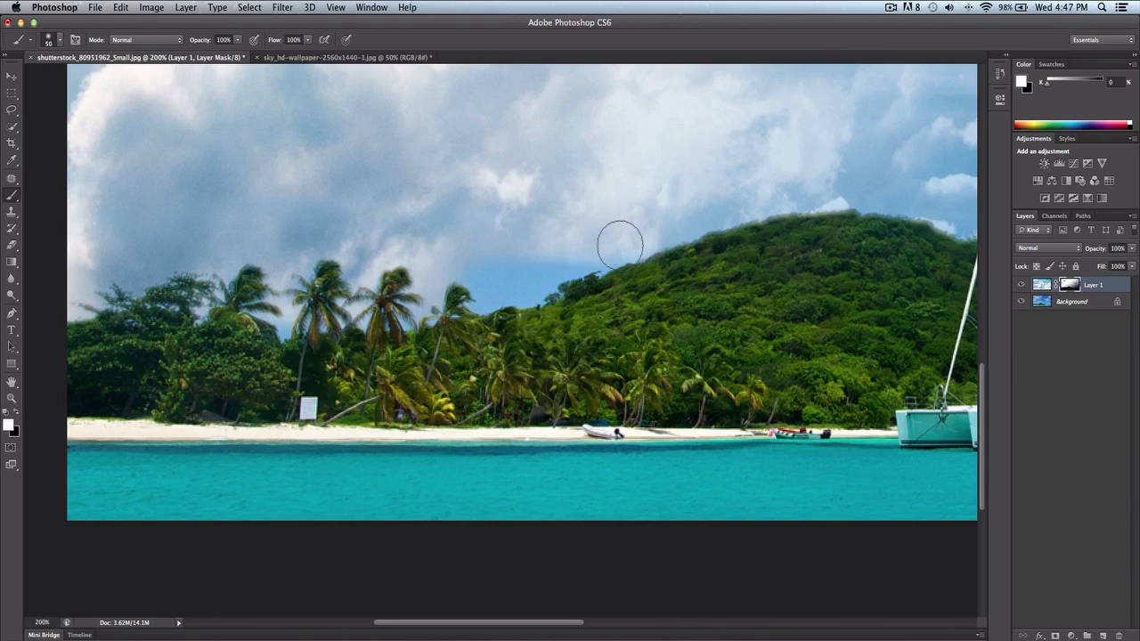
Step: Paint trial strokes on Layer 1's mask, spreading clouds across the palm trees and hilltop
drag(619, 245, 428, 365)
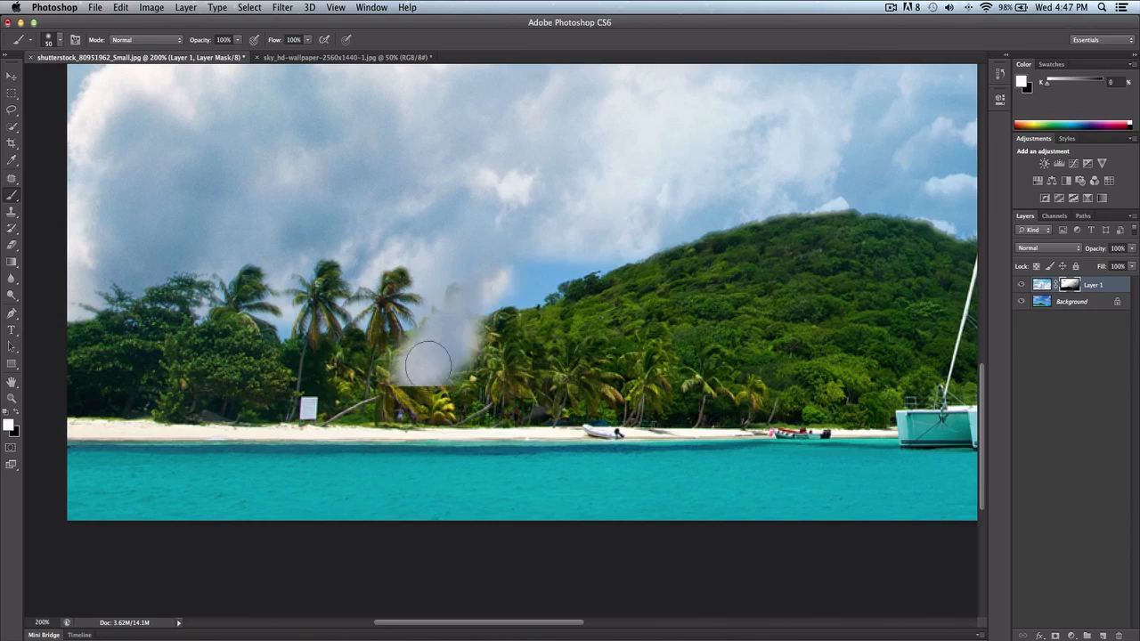
drag(428, 365, 494, 366)
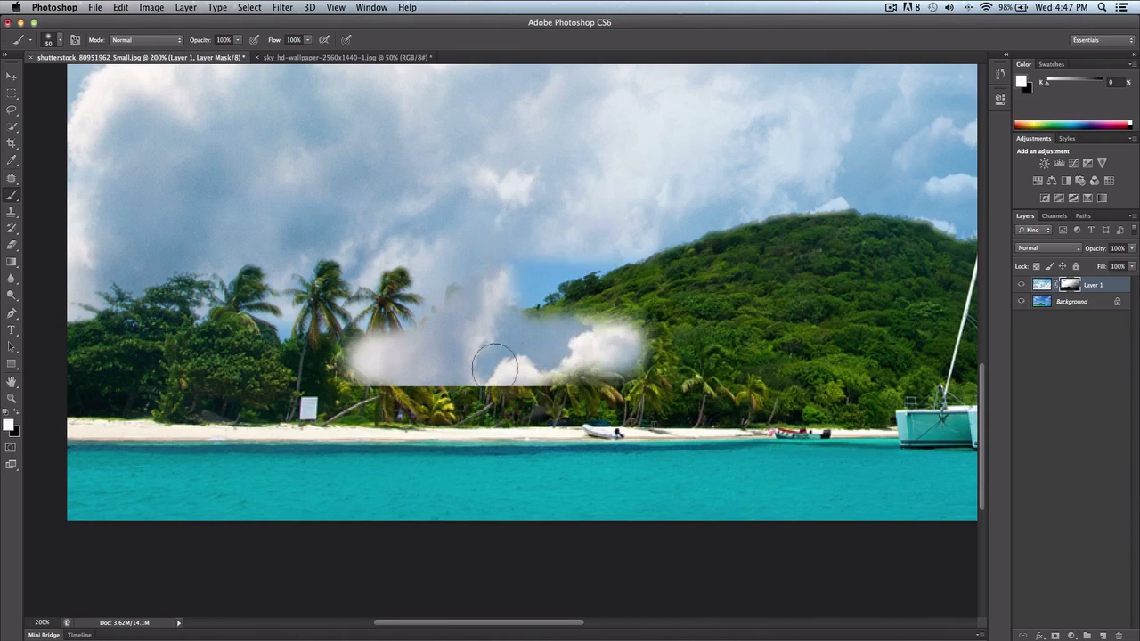
drag(494, 366, 547, 268)
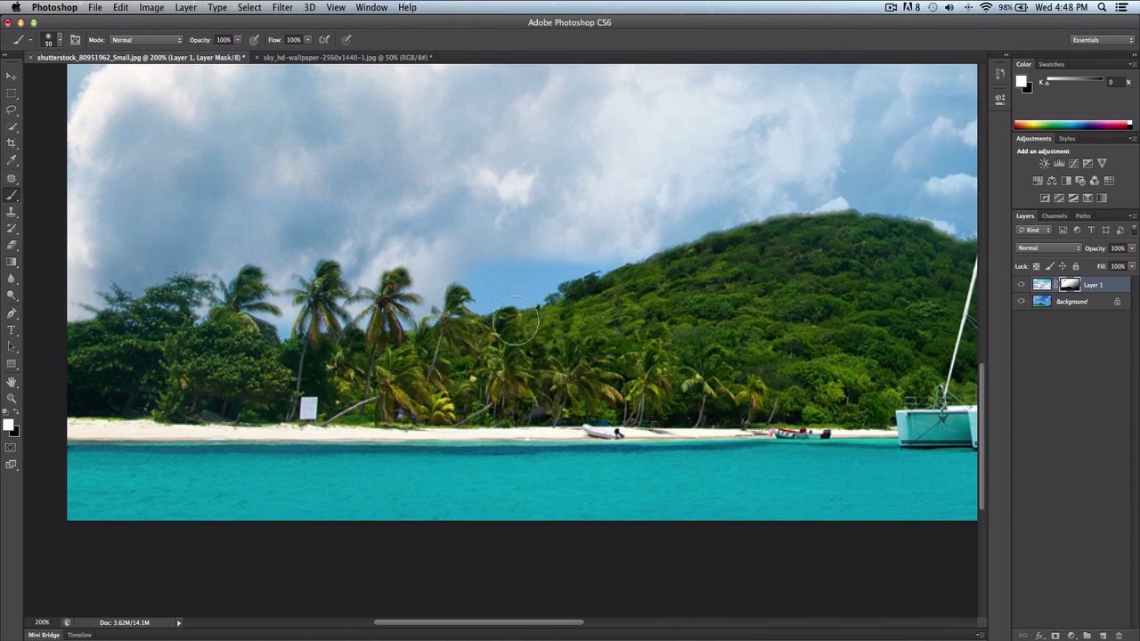
drag(517, 320, 476, 383)
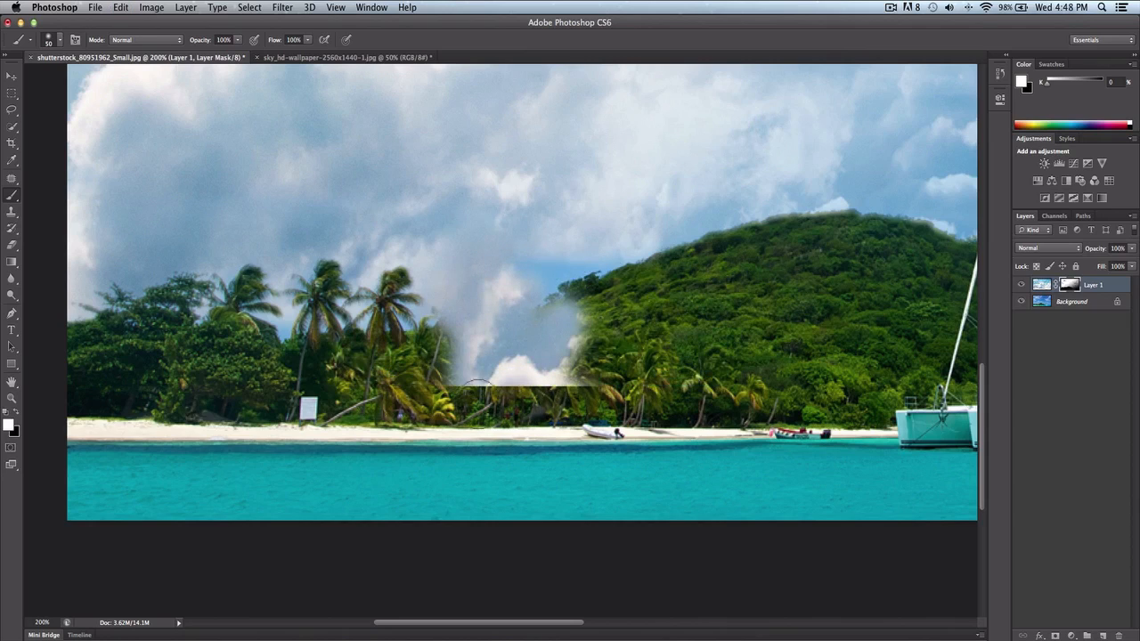
drag(476, 383, 325, 343)
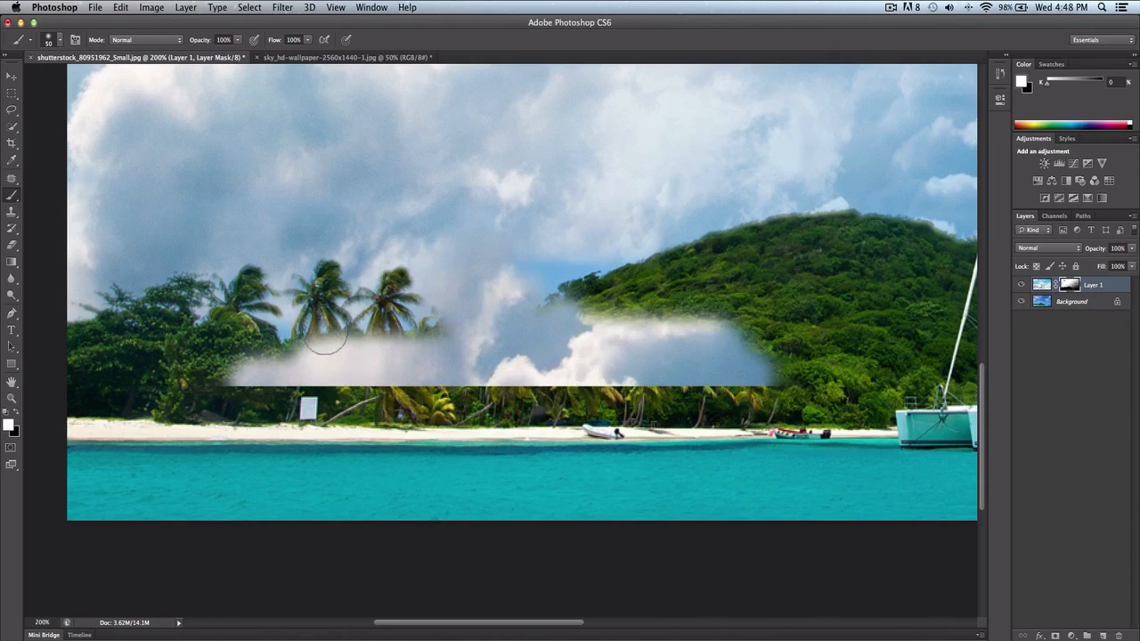
drag(321, 338, 515, 270)
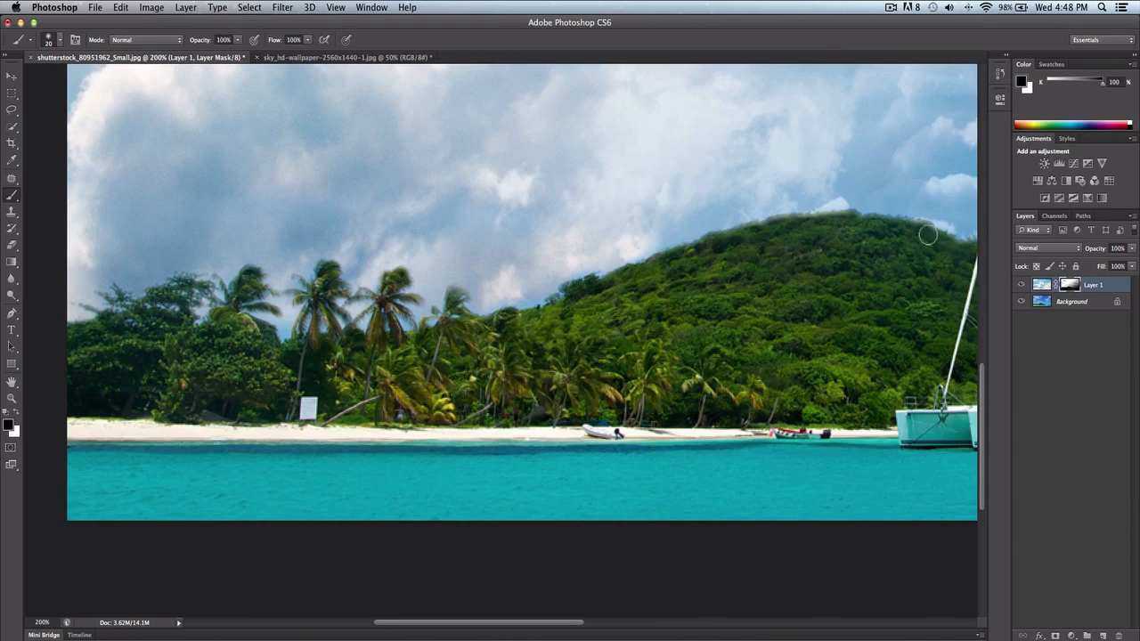
mouse_move(807, 219)
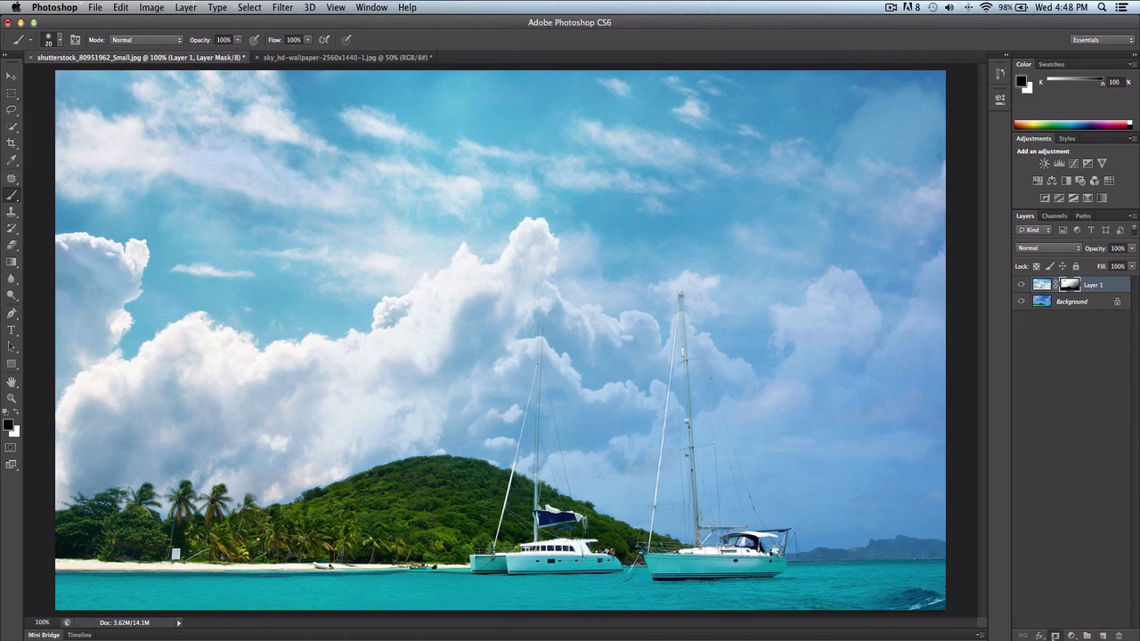
mouse_move(1072, 596)
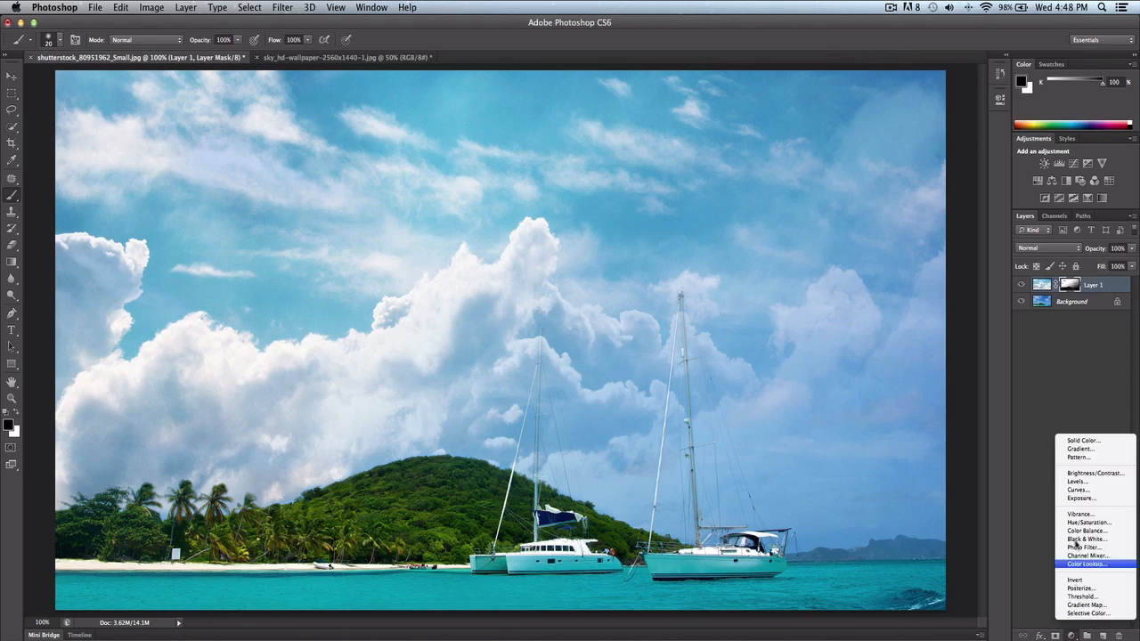
click(1078, 490)
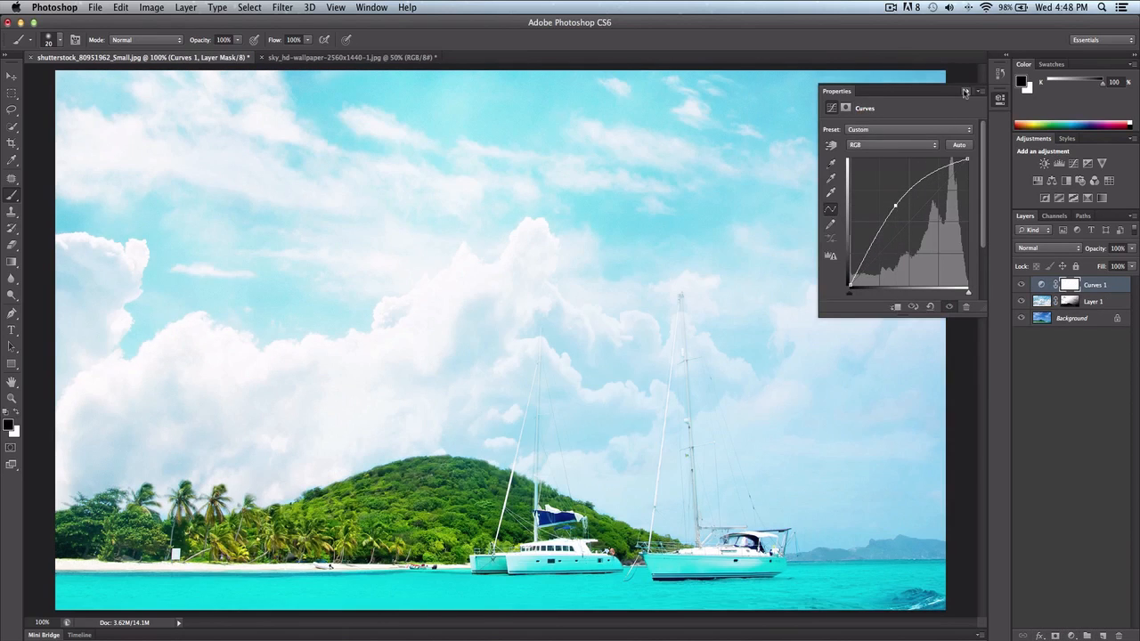
click(960, 92)
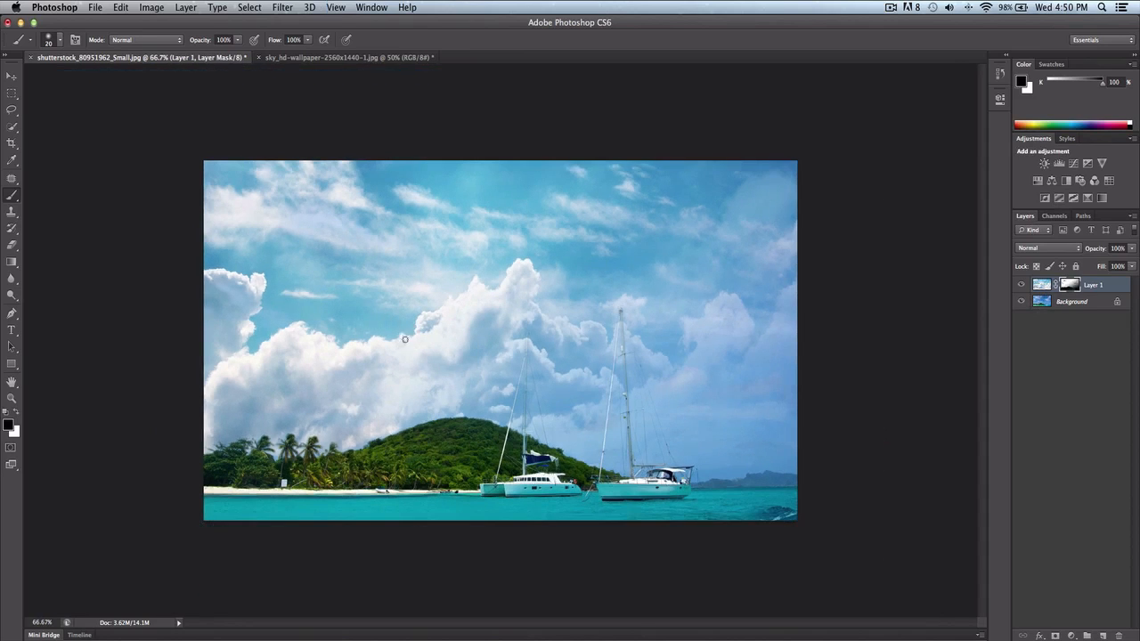
mouse_move(407, 364)
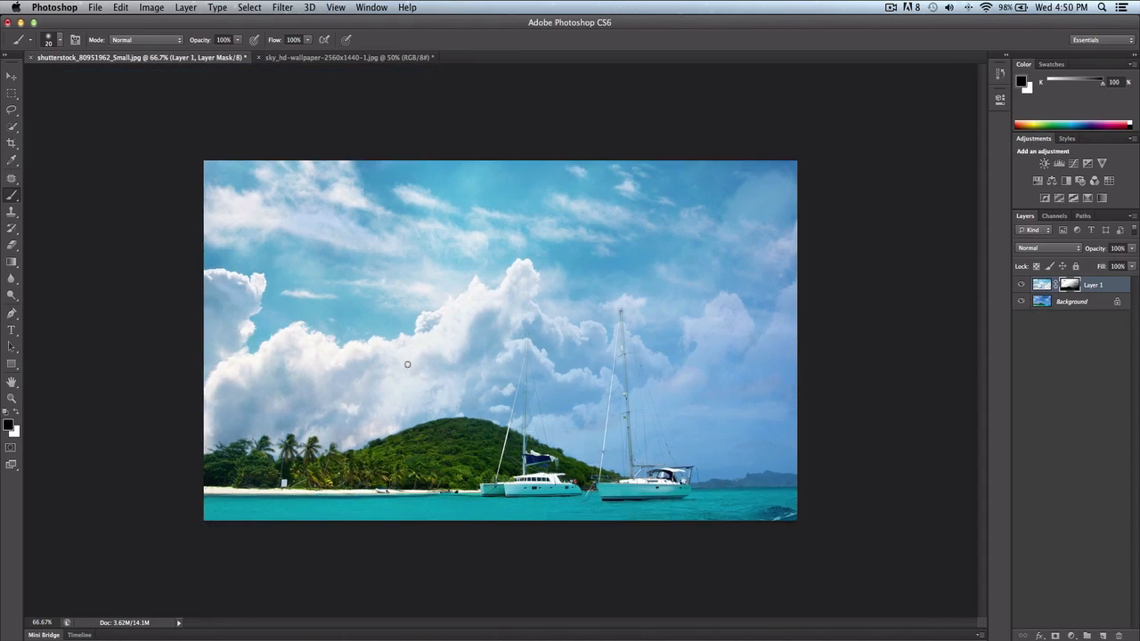
mouse_move(417, 346)
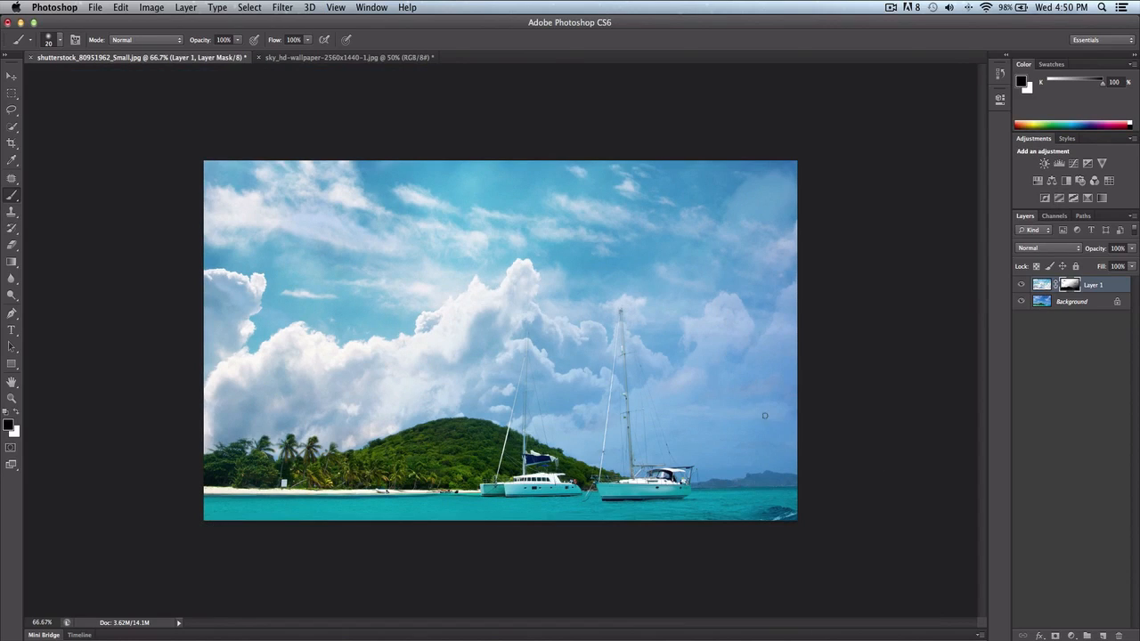
mouse_move(1095, 263)
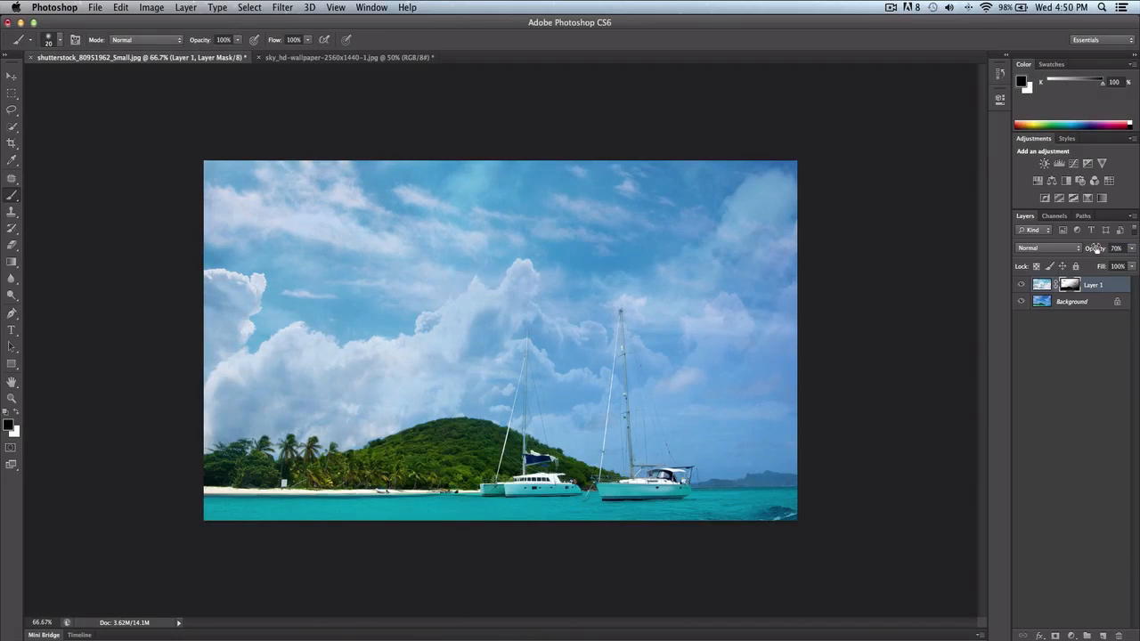
Step: Lower Layer 1's opacity to 85% in the Layers panel
click(1117, 248)
text(85)
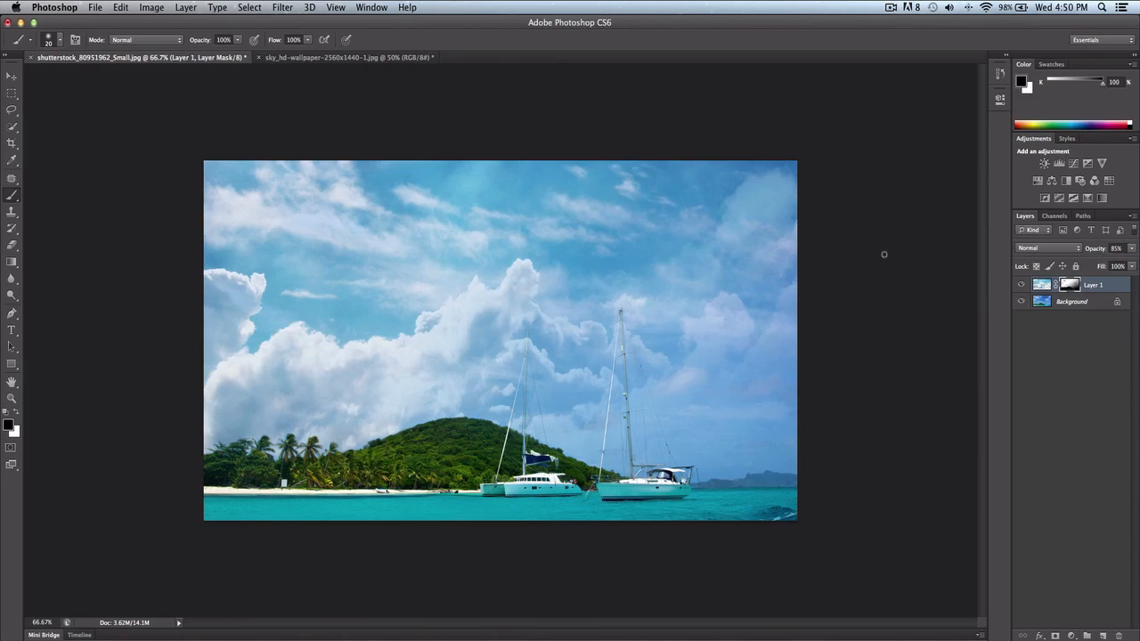
mouse_move(515, 261)
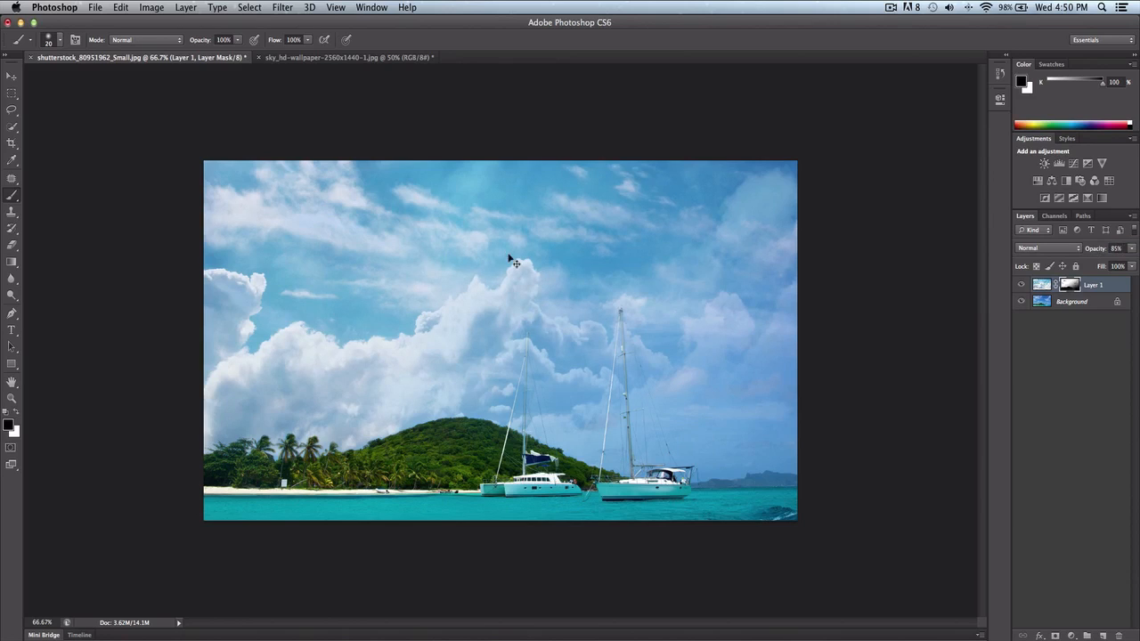